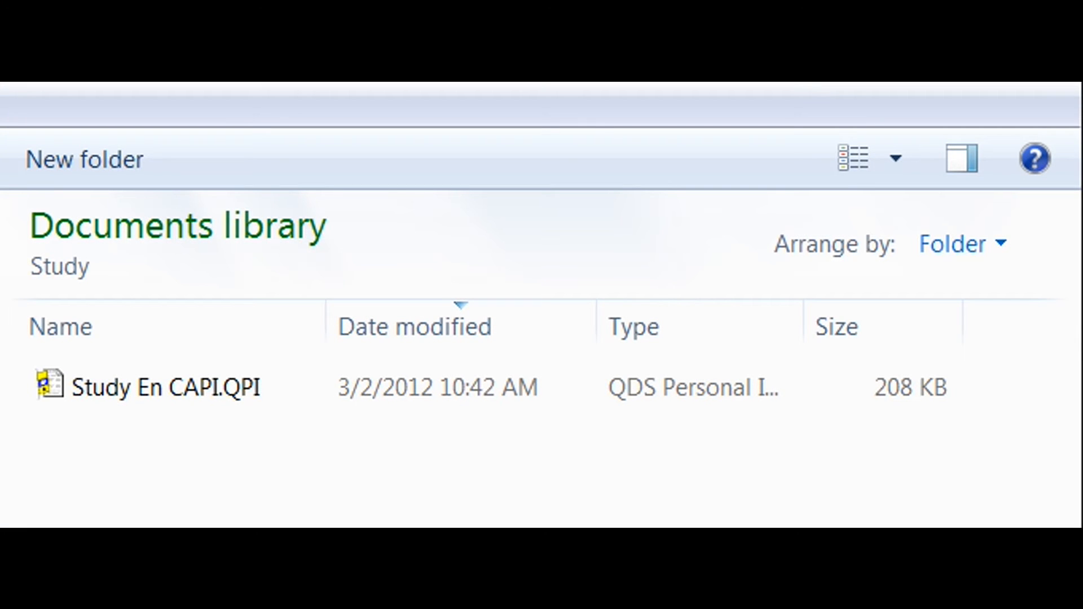
{"action": "mouse_move", "coordinate": [198, 479]}
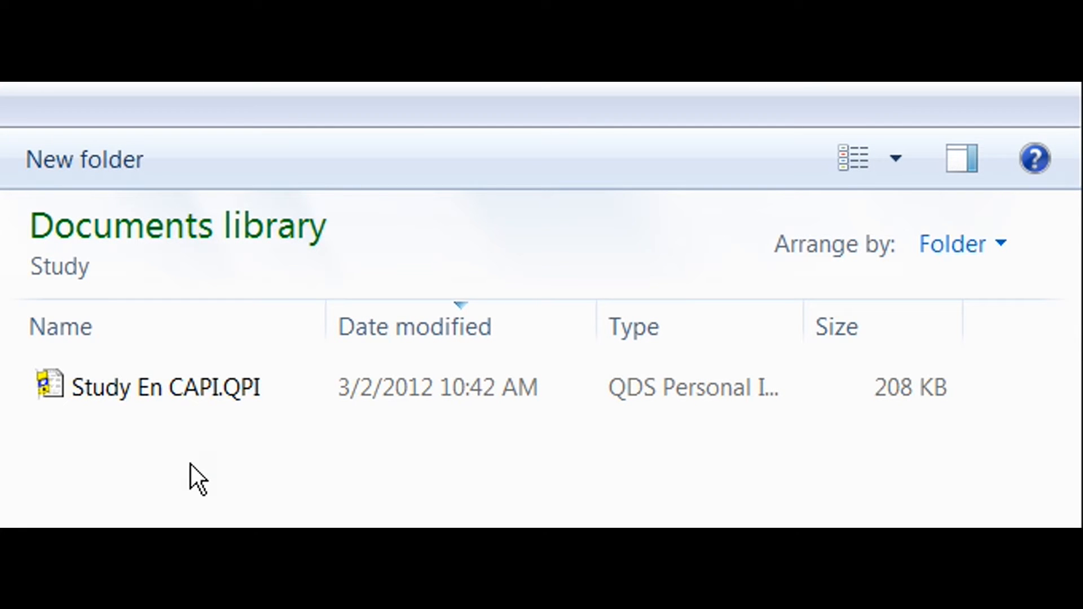
{"action": "mouse_move", "coordinate": [125, 400]}
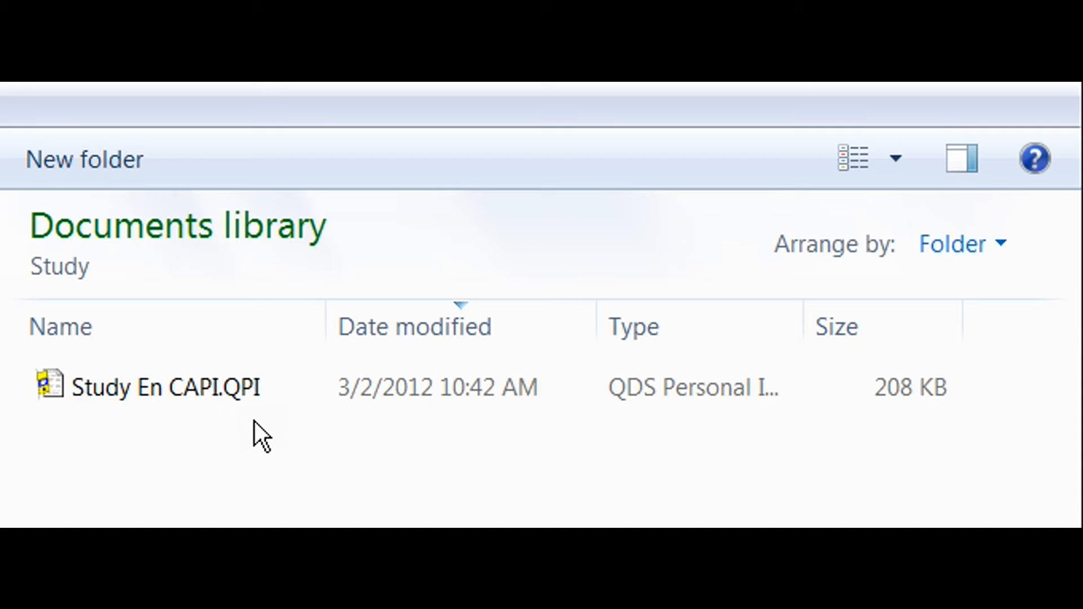
{"action": "mouse_move", "coordinate": [261, 447]}
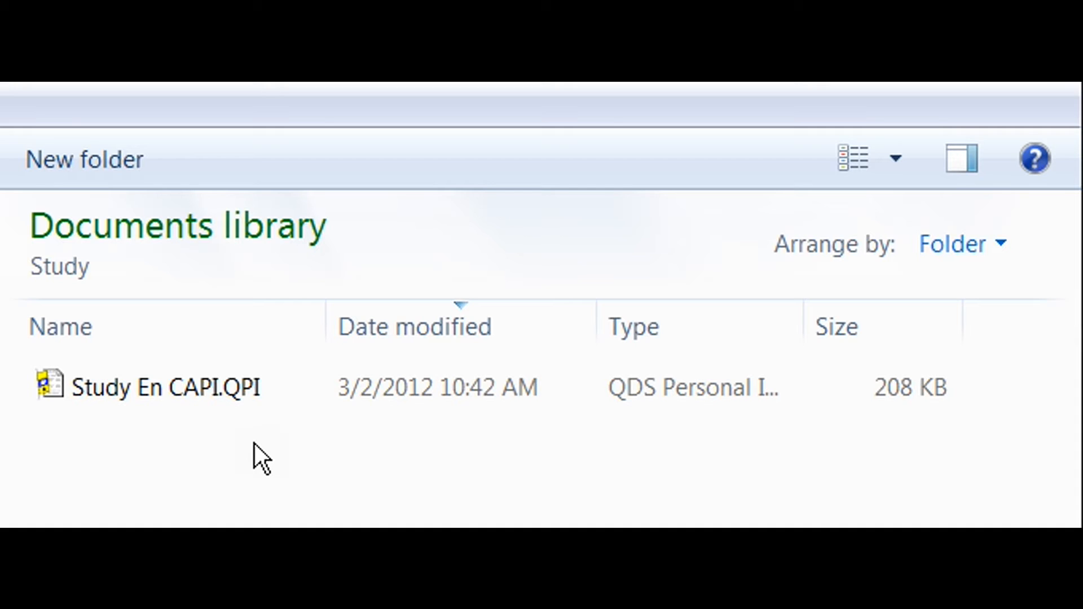
{"action": "mouse_move", "coordinate": [269, 435]}
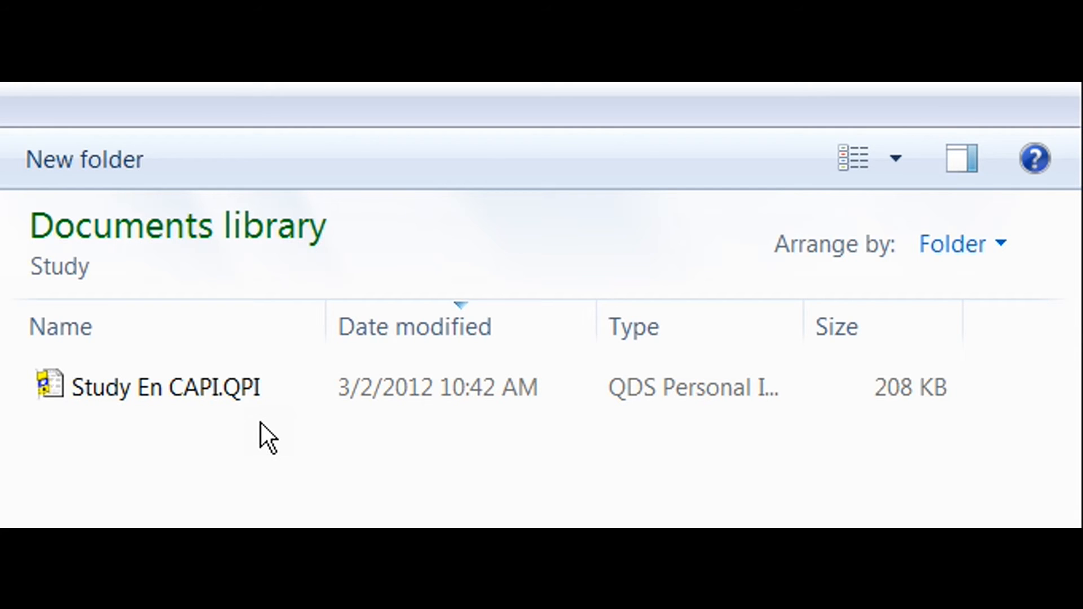
Begin an interview from Study En CAPI.QPI as subject 1234 and move past the welcome message.
{"action": "double_click", "coordinate": [163, 387]}
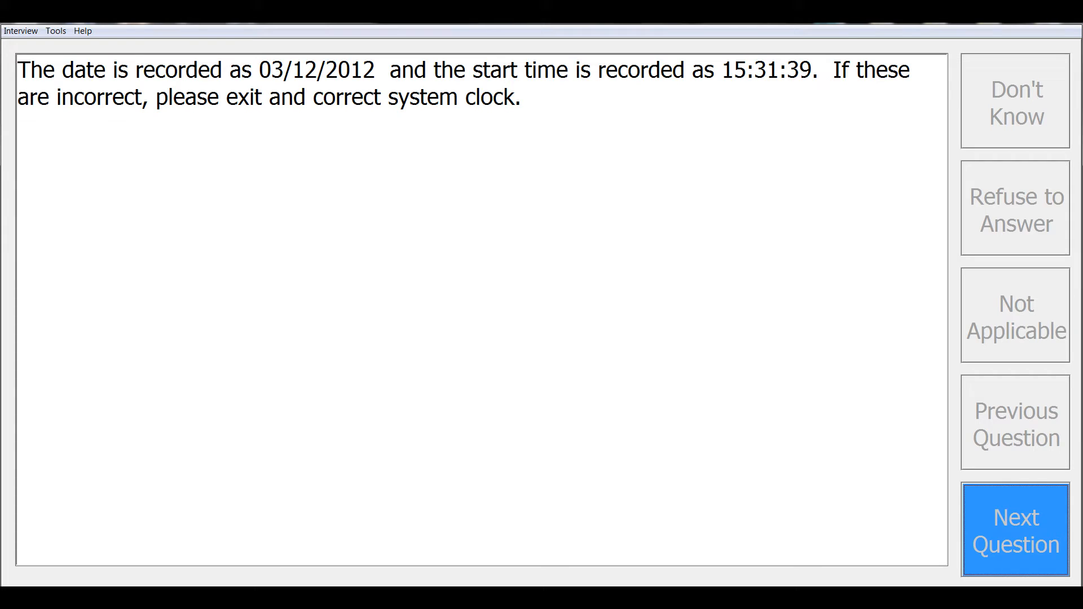
{"action": "mouse_move", "coordinate": [403, 352]}
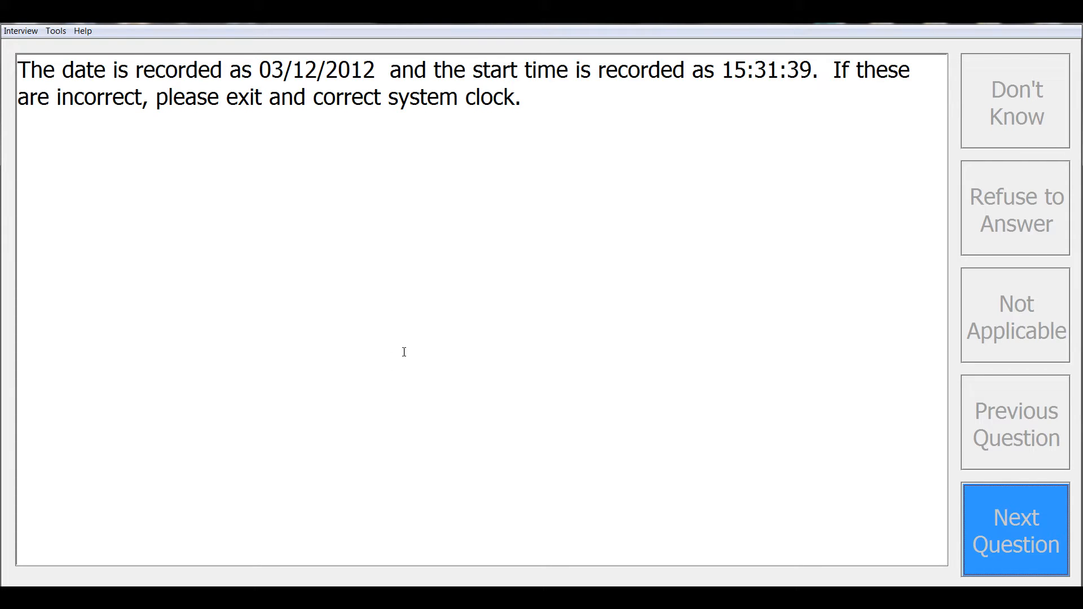
{"action": "left_click", "coordinate": [1014, 528]}
{"action": "type", "text": "1234"}
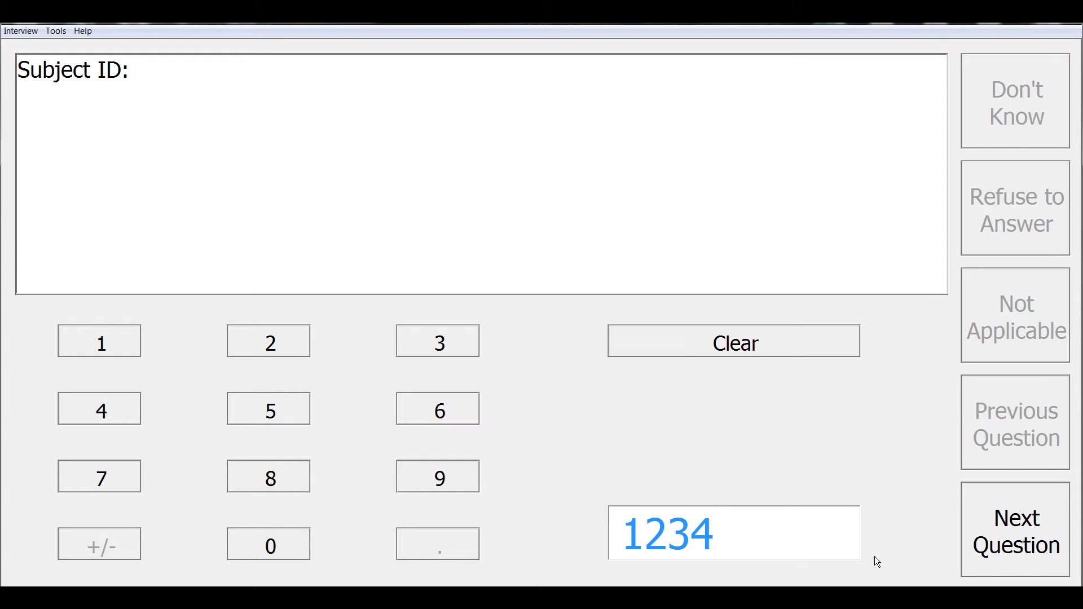
{"action": "left_click", "coordinate": [1014, 528]}
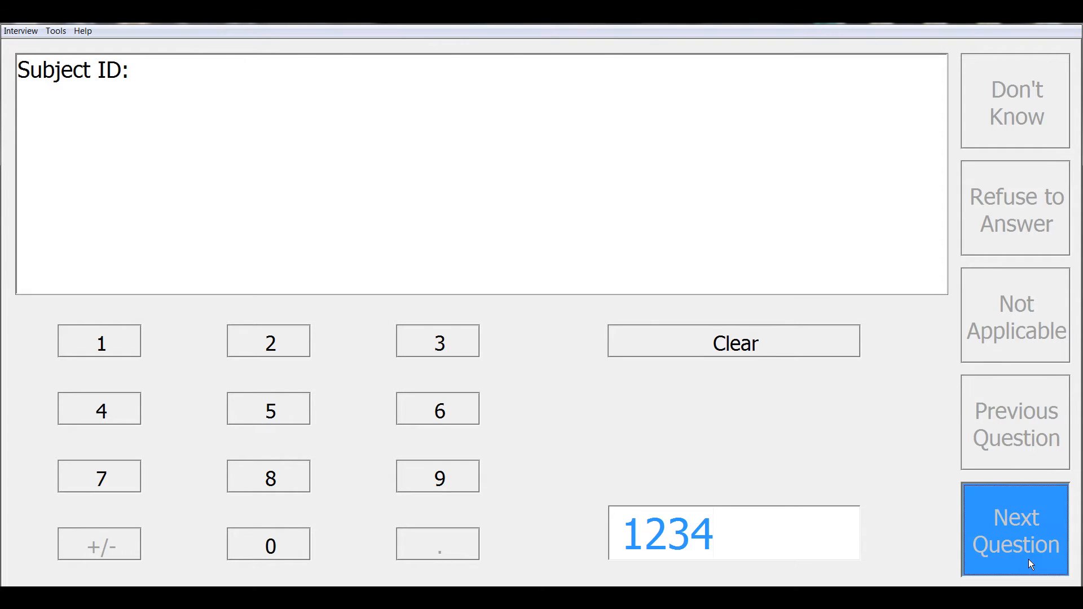
{"action": "left_click", "coordinate": [1014, 529]}
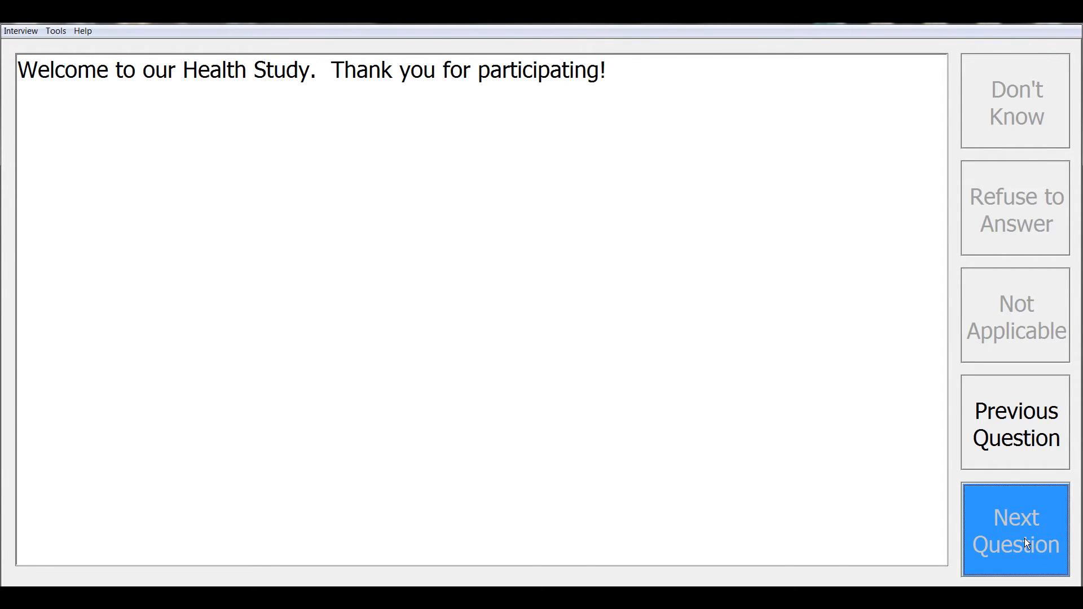
{"action": "left_click", "coordinate": [1014, 530]}
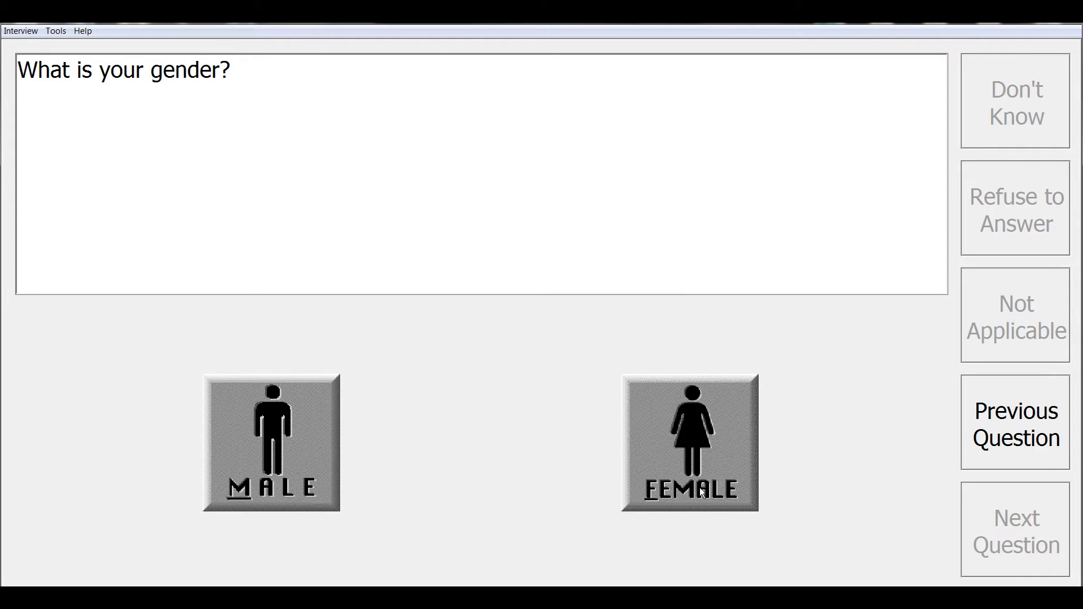
Answer the gender question as Female and continue to the date-of-birth question.
{"action": "left_click", "coordinate": [688, 442]}
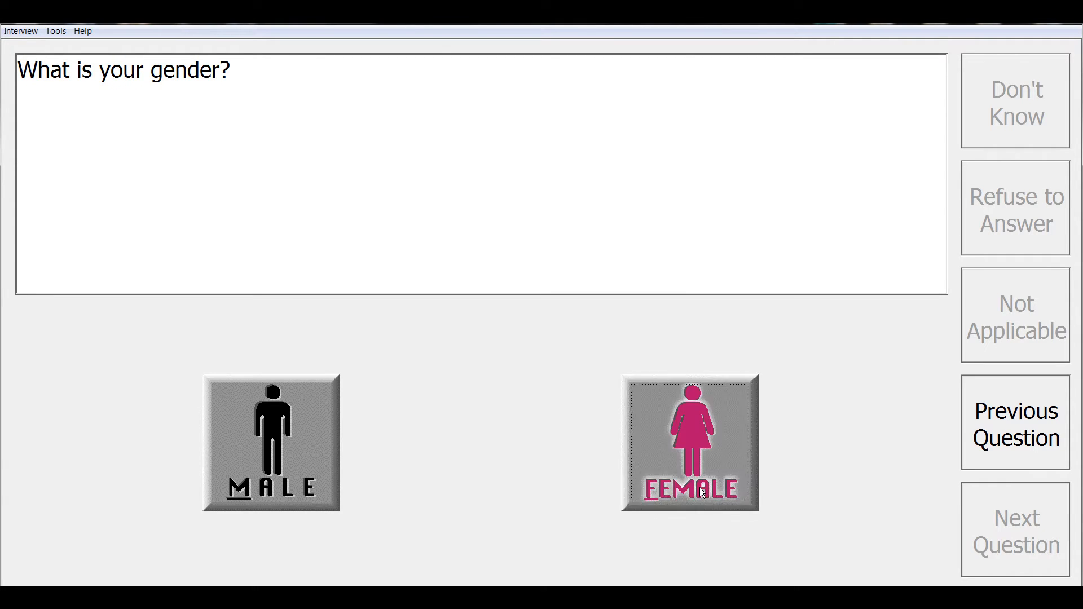
{"action": "left_click", "coordinate": [688, 442]}
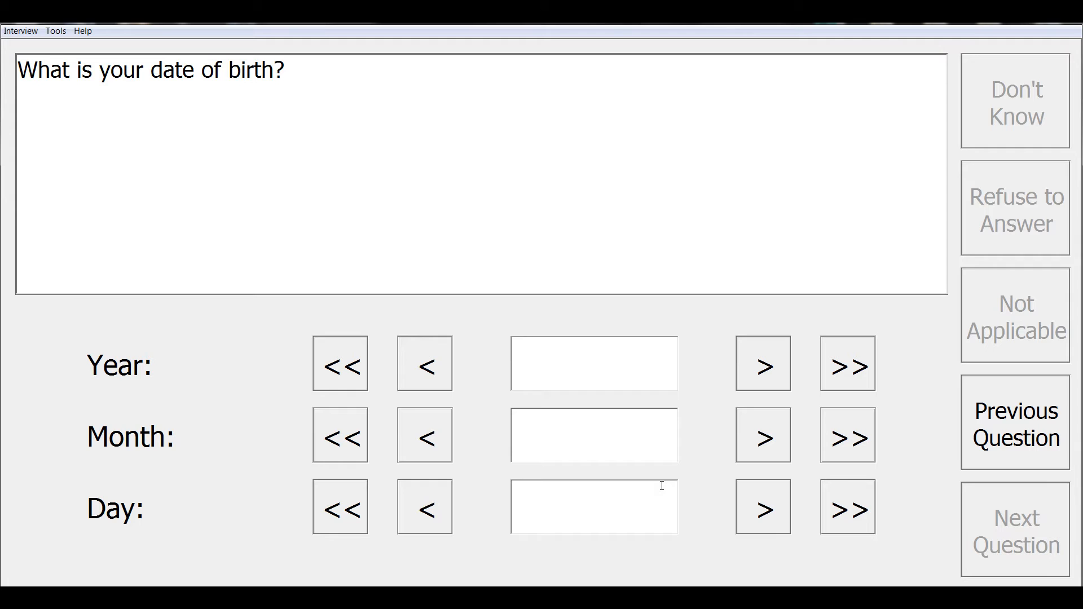
Show the Interview menu commands (New interview, End Interview, Comment, Exit) on the date-of-birth question.
{"action": "left_click", "coordinate": [592, 363]}
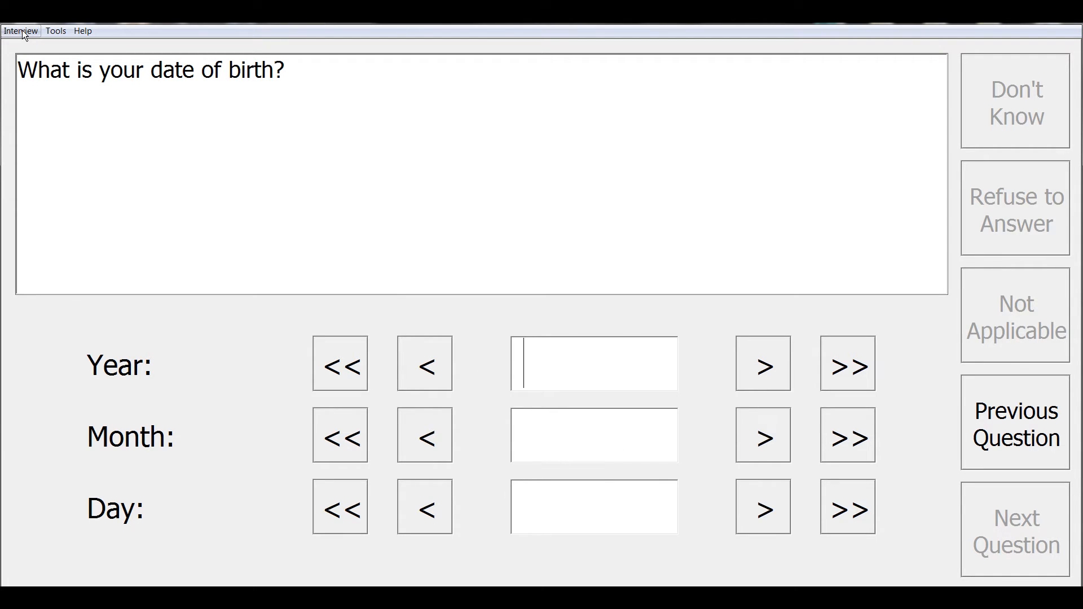
{"action": "left_click", "coordinate": [20, 30]}
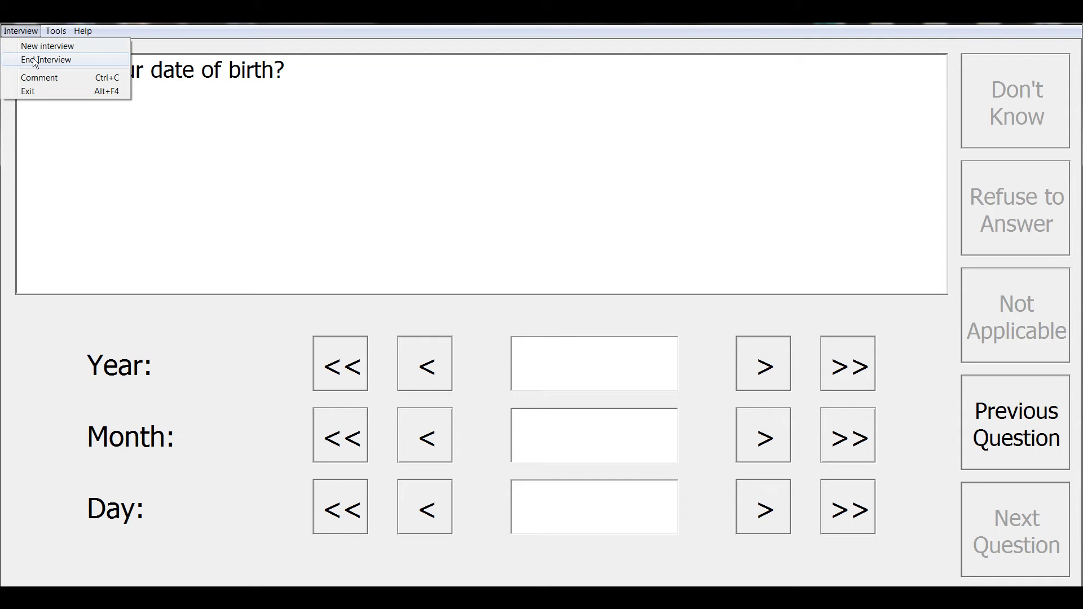
{"action": "mouse_move", "coordinate": [33, 91]}
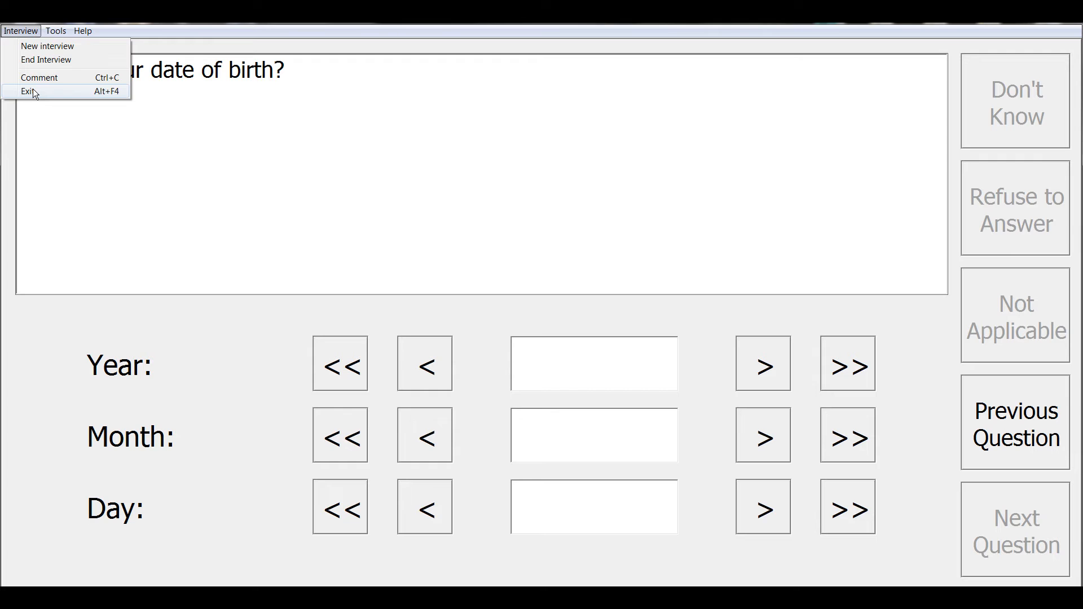
{"action": "mouse_move", "coordinate": [107, 101]}
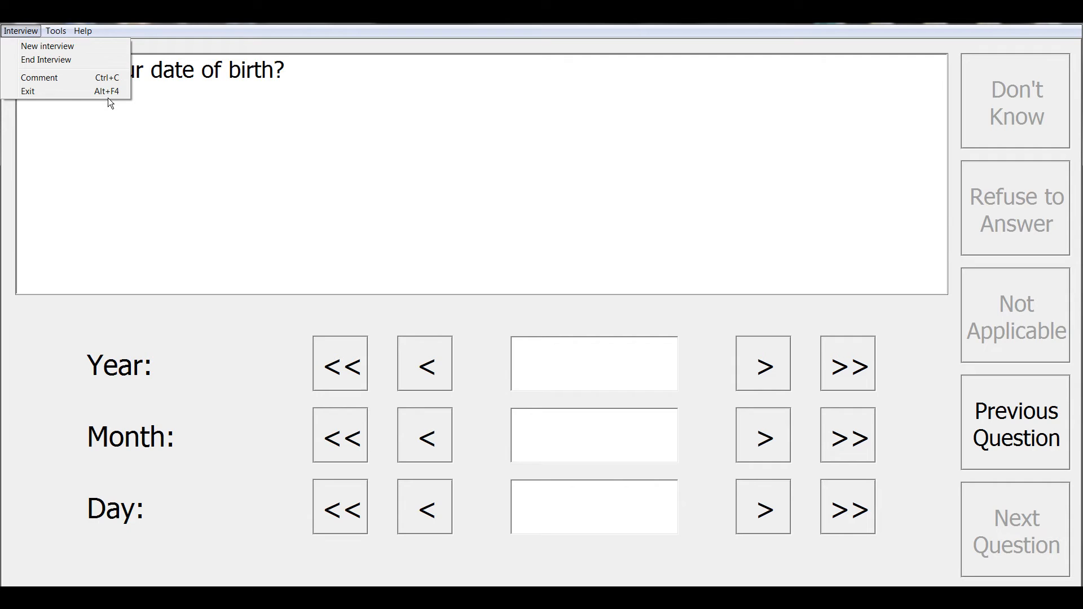
Exit the interview in progress, answering No so it stays unterminated for resuming later.
{"action": "left_click", "coordinate": [45, 60]}
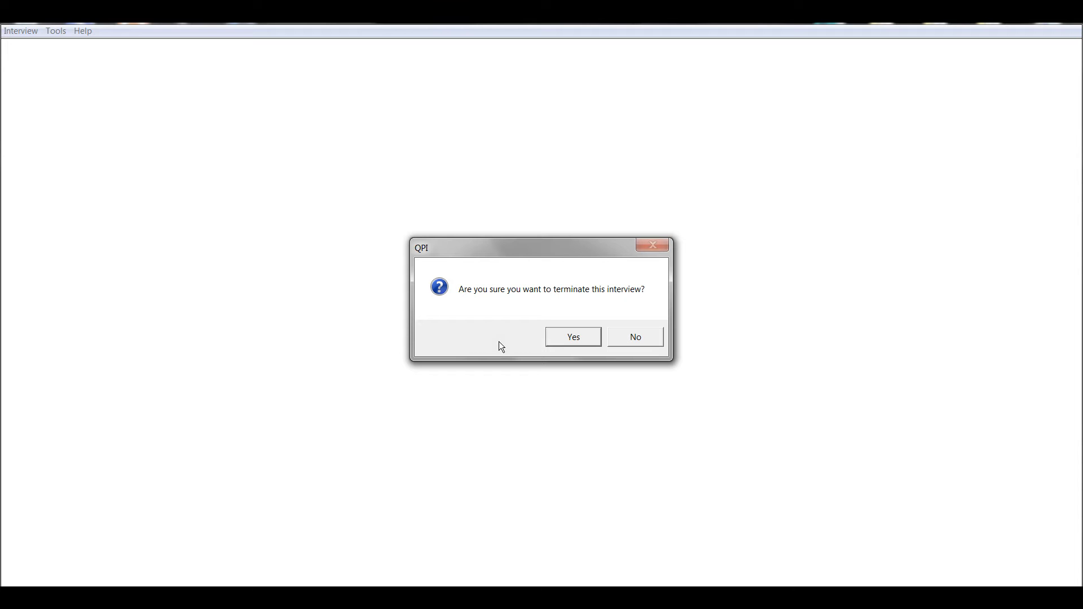
{"action": "mouse_move", "coordinate": [629, 345]}
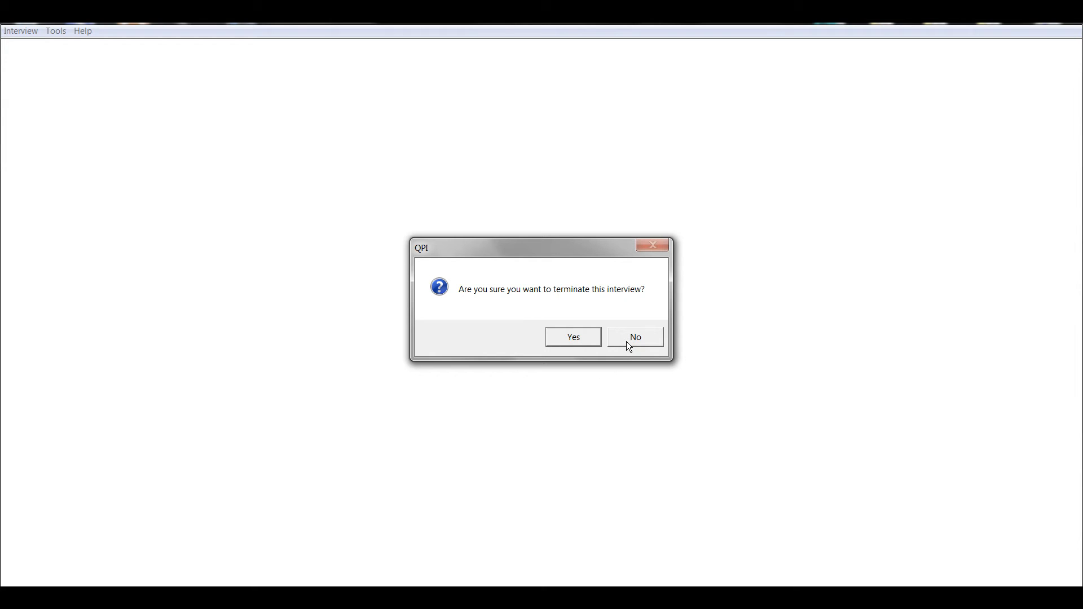
{"action": "left_click", "coordinate": [572, 337]}
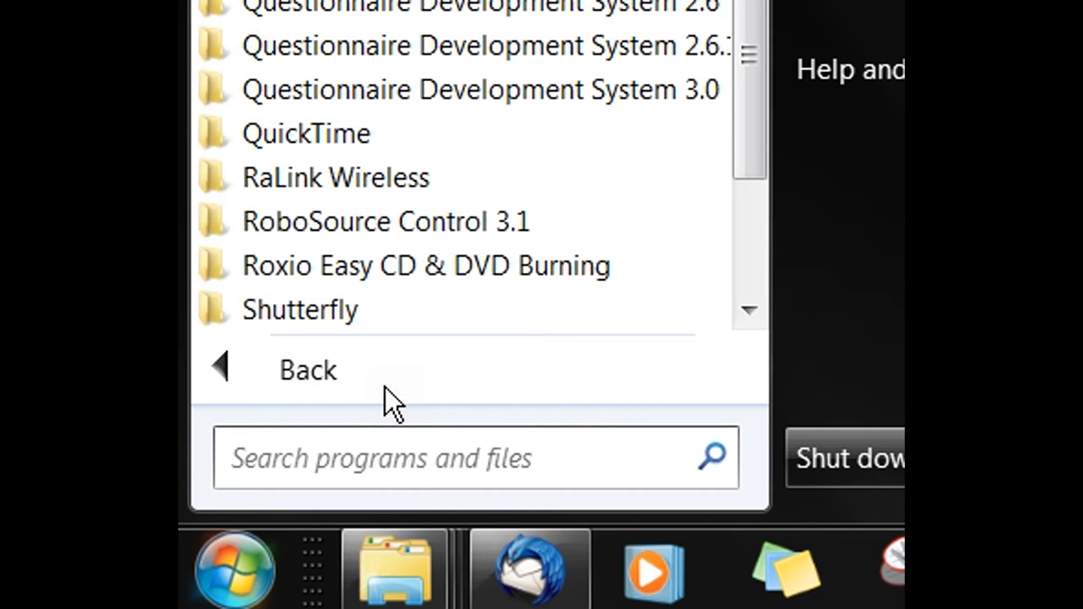
Launch CAPI Program 2.6.1 from the Questionnaire Development System 2.6.1 Start menu group.
{"action": "left_click", "coordinate": [462, 45]}
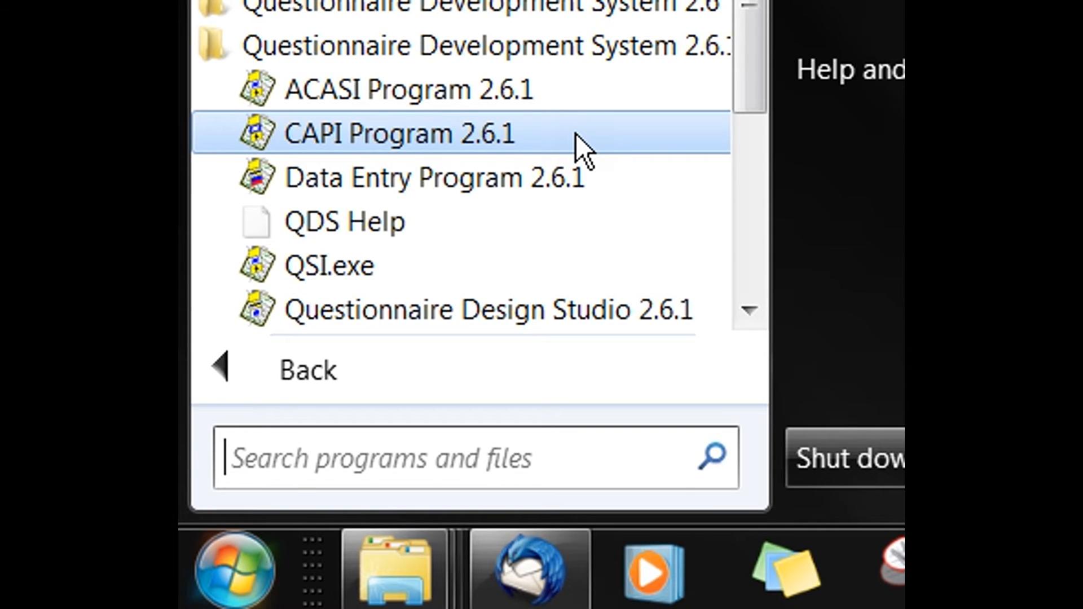
{"action": "left_click", "coordinate": [401, 133]}
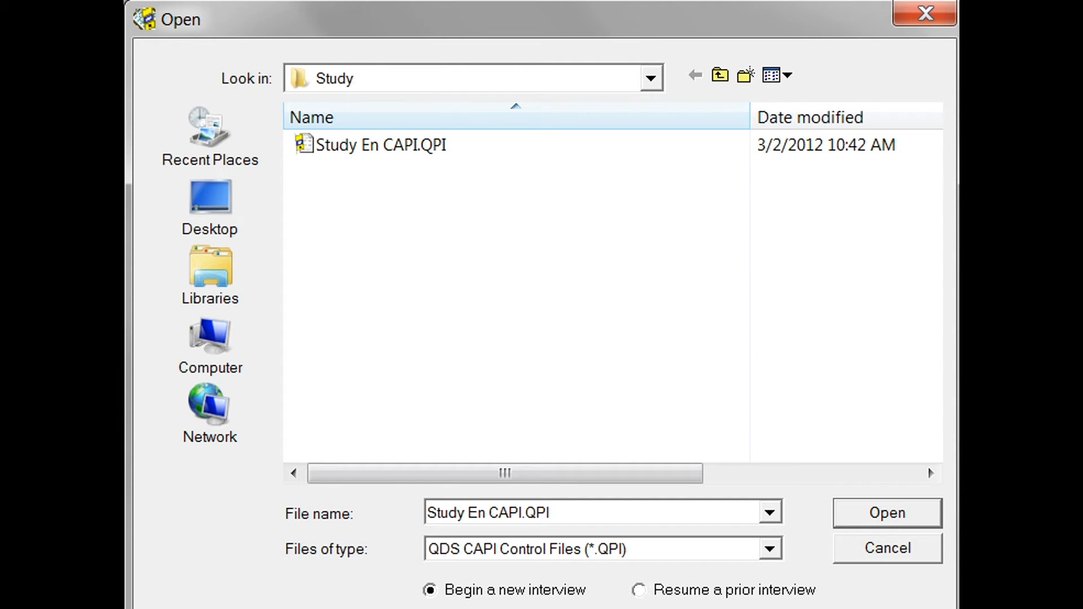
Select Study En CAPI.QPI with 'Resume a prior interview' chosen and open it.
{"action": "left_click", "coordinate": [380, 146]}
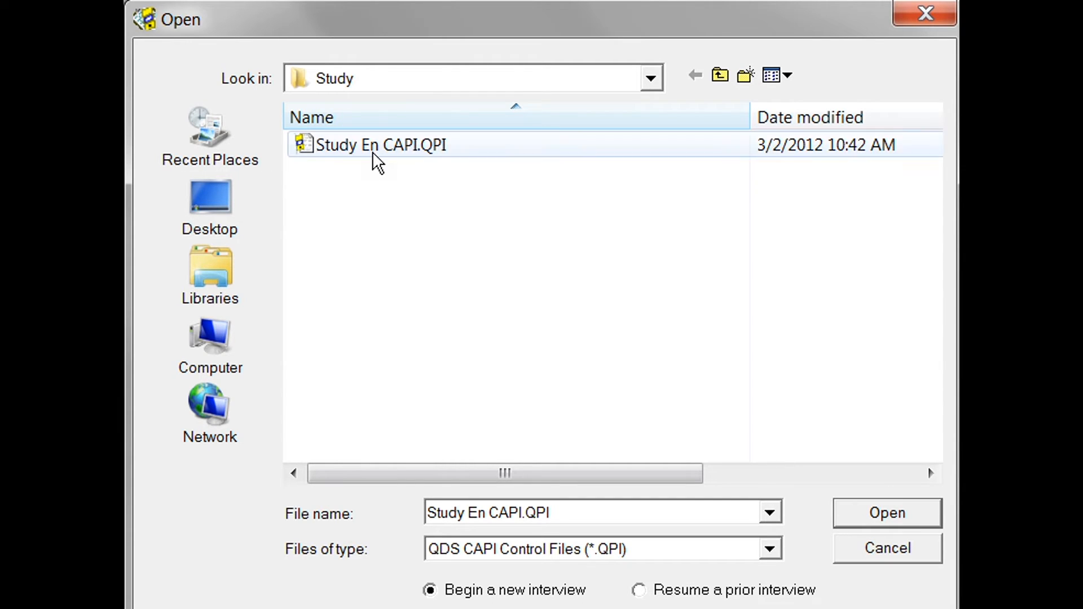
{"action": "left_click", "coordinate": [383, 145]}
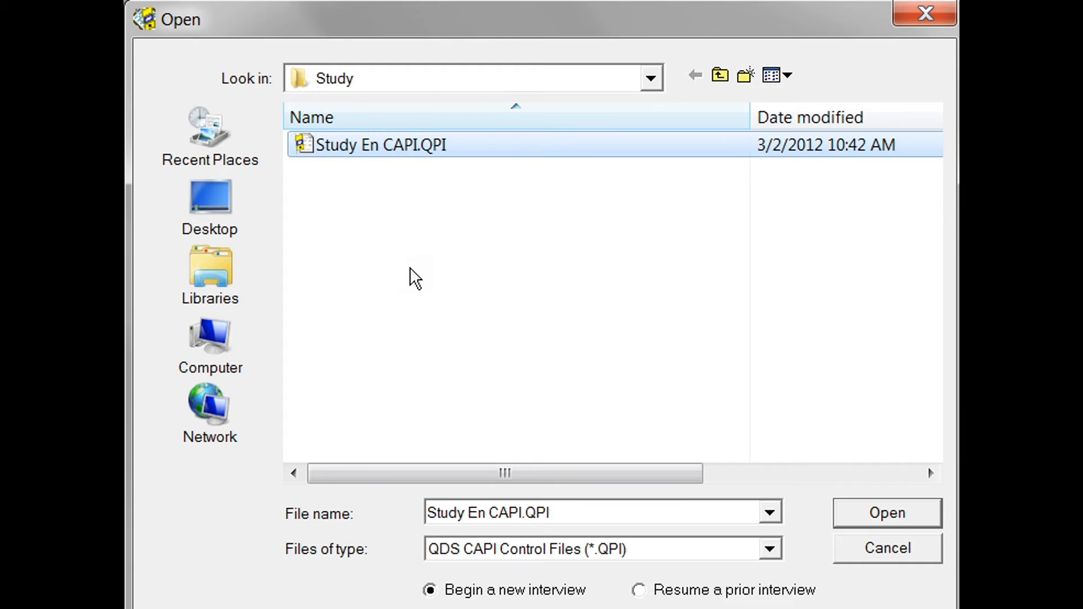
{"action": "mouse_move", "coordinate": [646, 598]}
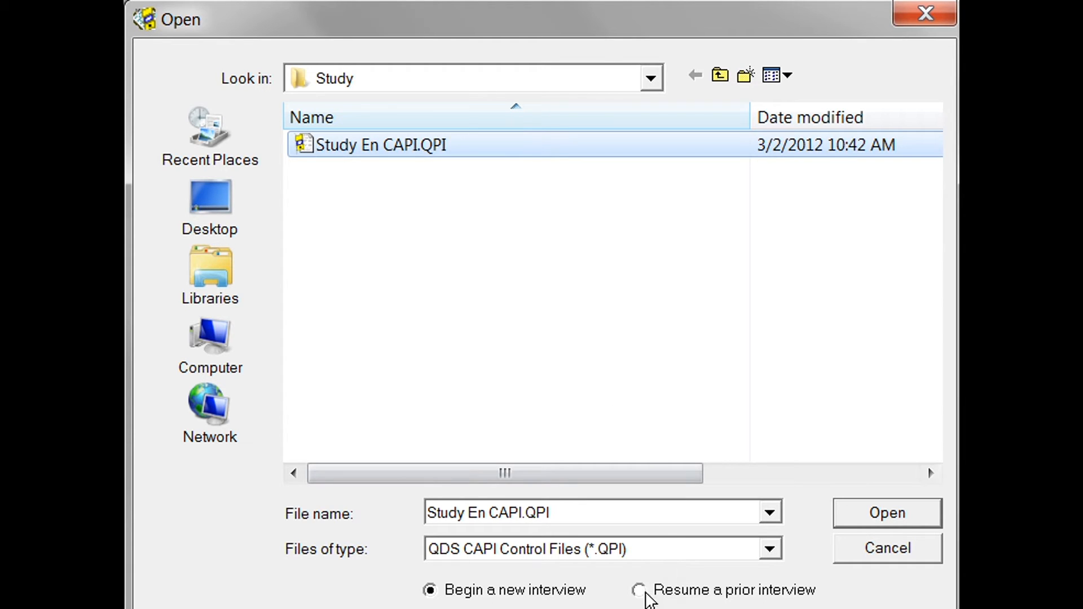
{"action": "left_click", "coordinate": [638, 590]}
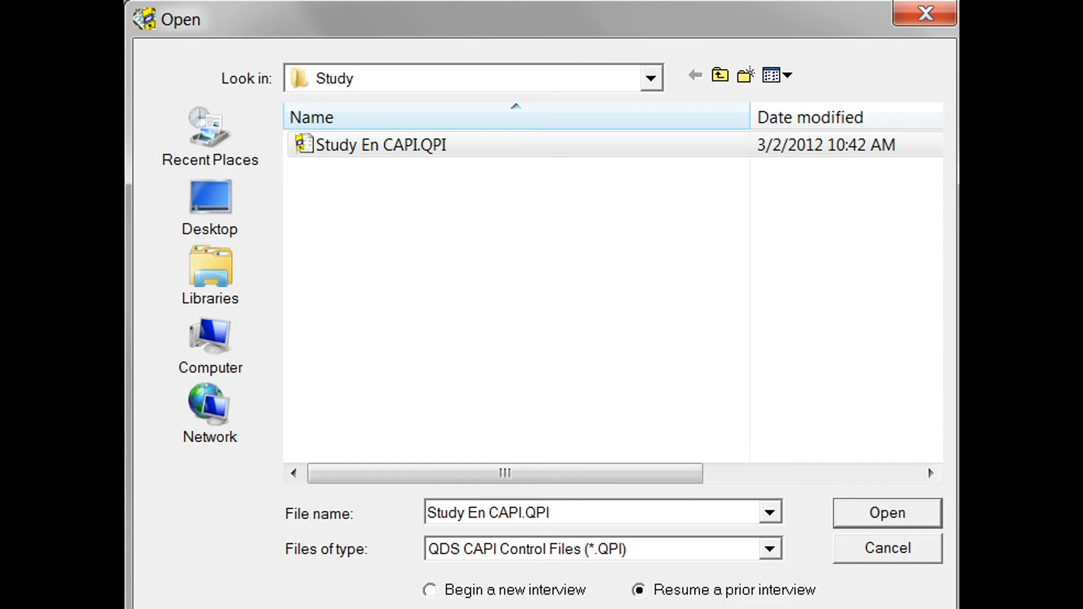
{"action": "mouse_move", "coordinate": [872, 522]}
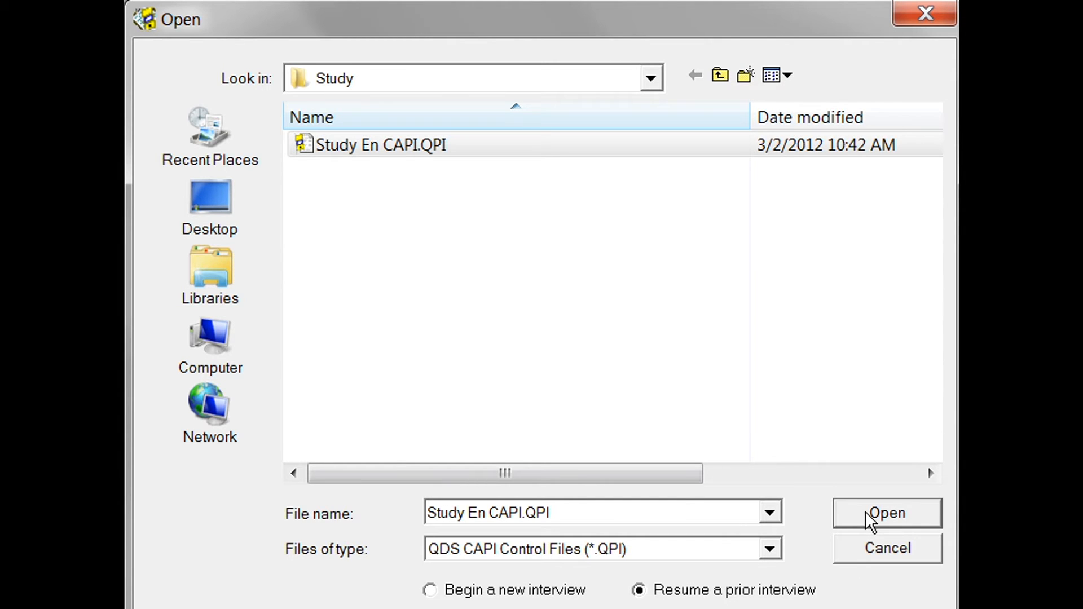
{"action": "left_click", "coordinate": [887, 513]}
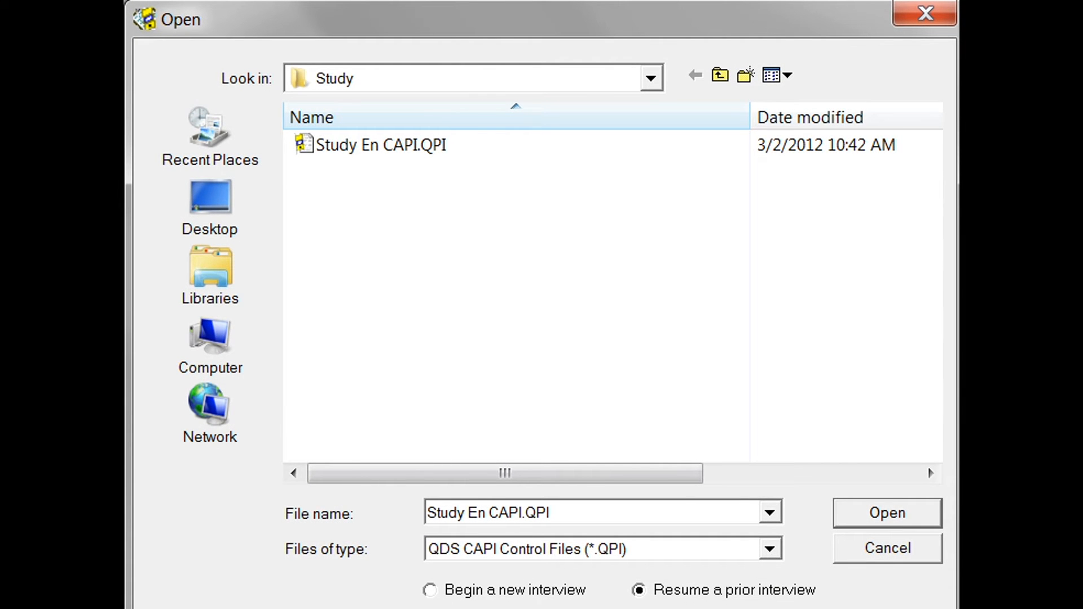
{"action": "mouse_move", "coordinate": [784, 567]}
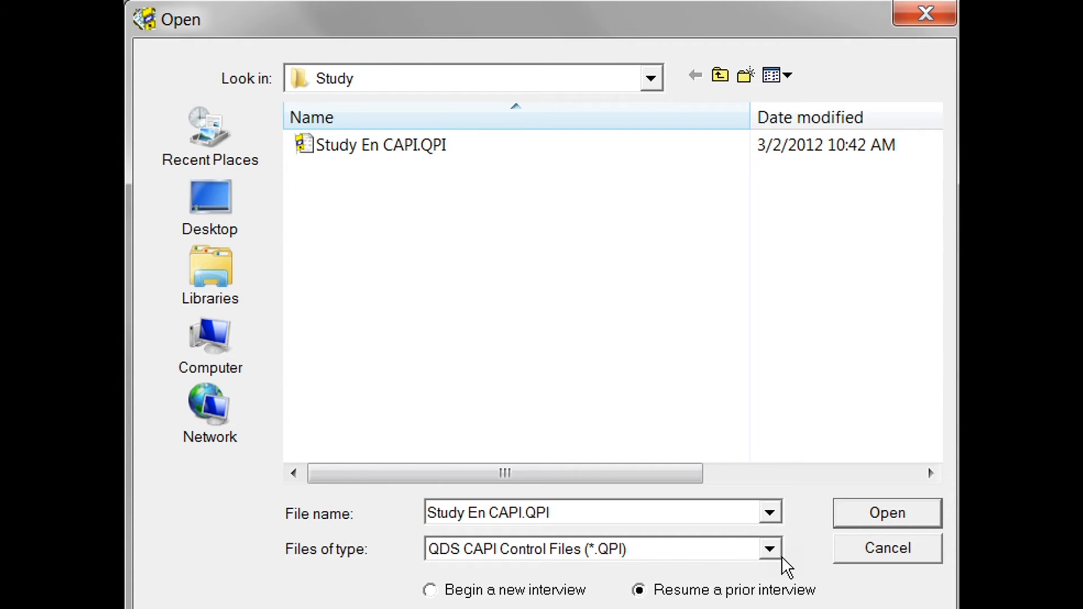
Switch to Automated Interview Data Files (*.QAD) and open Study En CAPI.QAD, listing interview 1234 as Incomplete.
{"action": "left_click", "coordinate": [769, 548]}
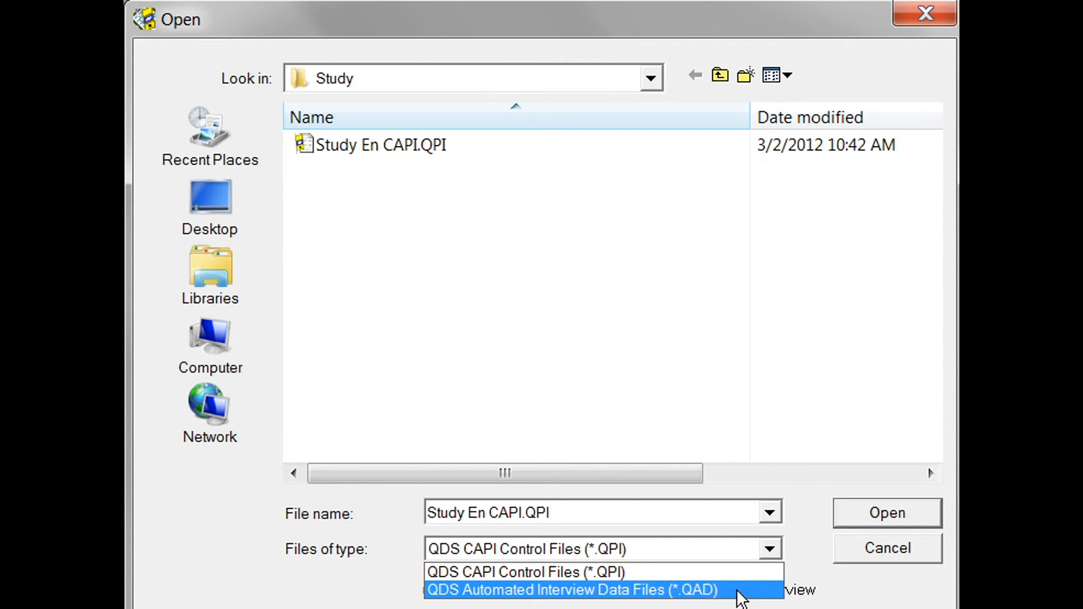
{"action": "left_click", "coordinate": [571, 589]}
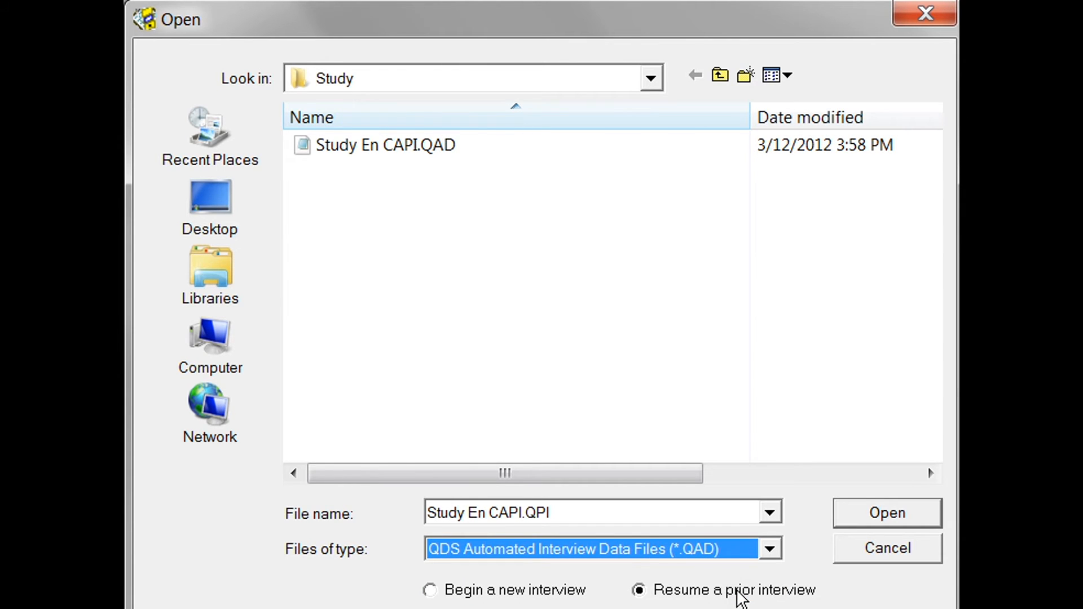
{"action": "left_click", "coordinate": [385, 145]}
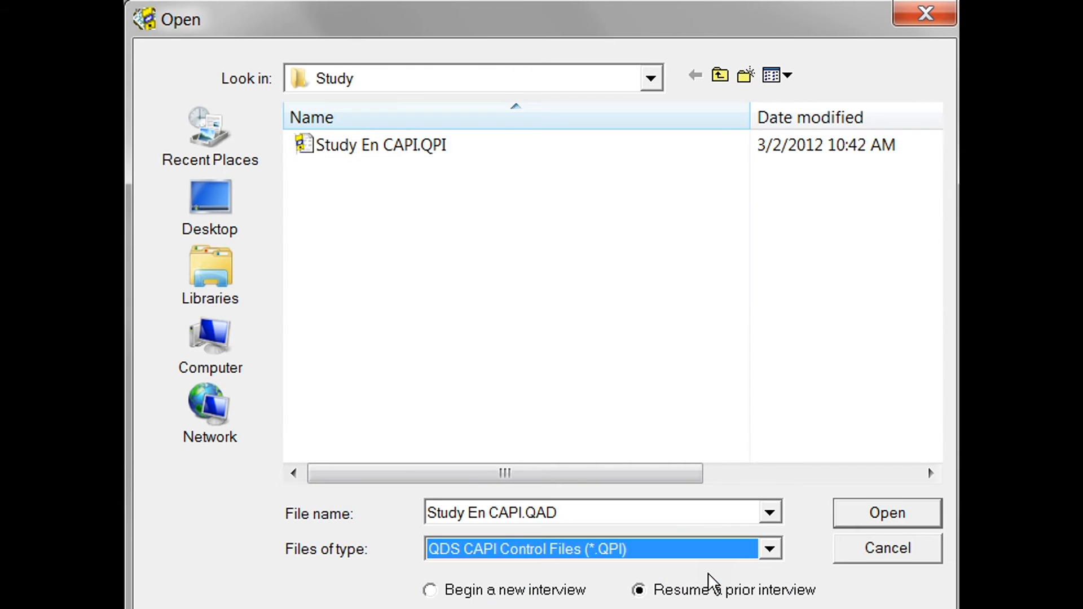
{"action": "left_click", "coordinate": [887, 512]}
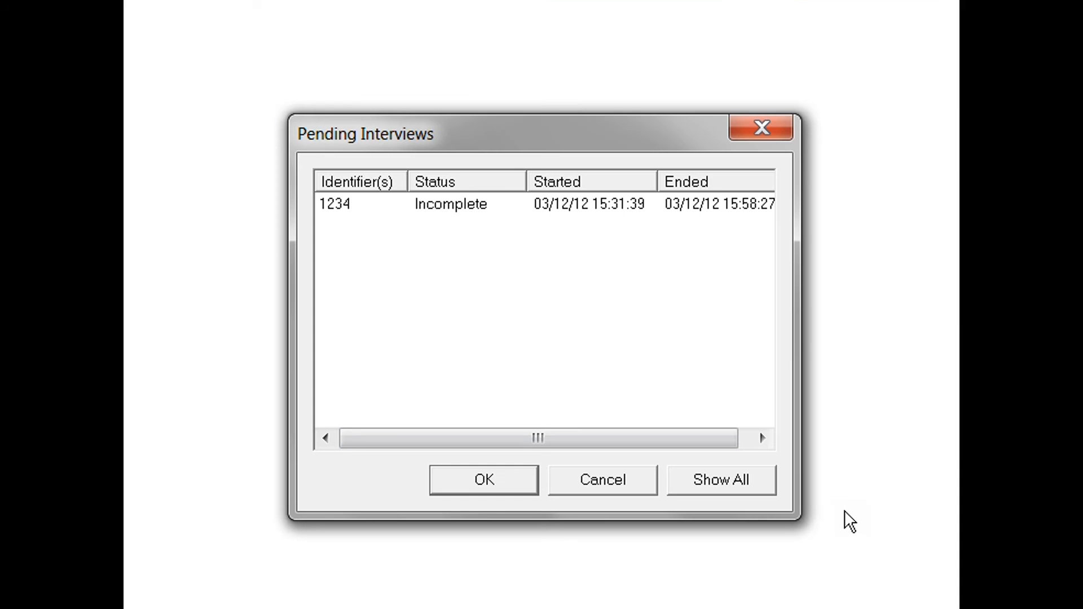
{"action": "mouse_move", "coordinate": [439, 220]}
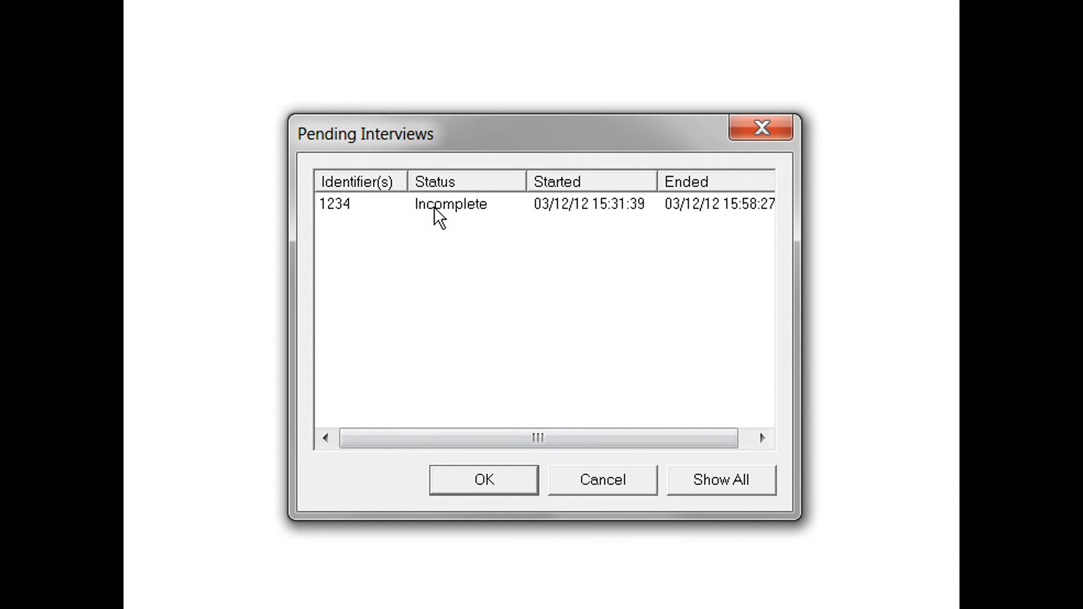
Select interview 1234, show all interviews, and confirm resuming interview 1234.
{"action": "left_click", "coordinate": [449, 204]}
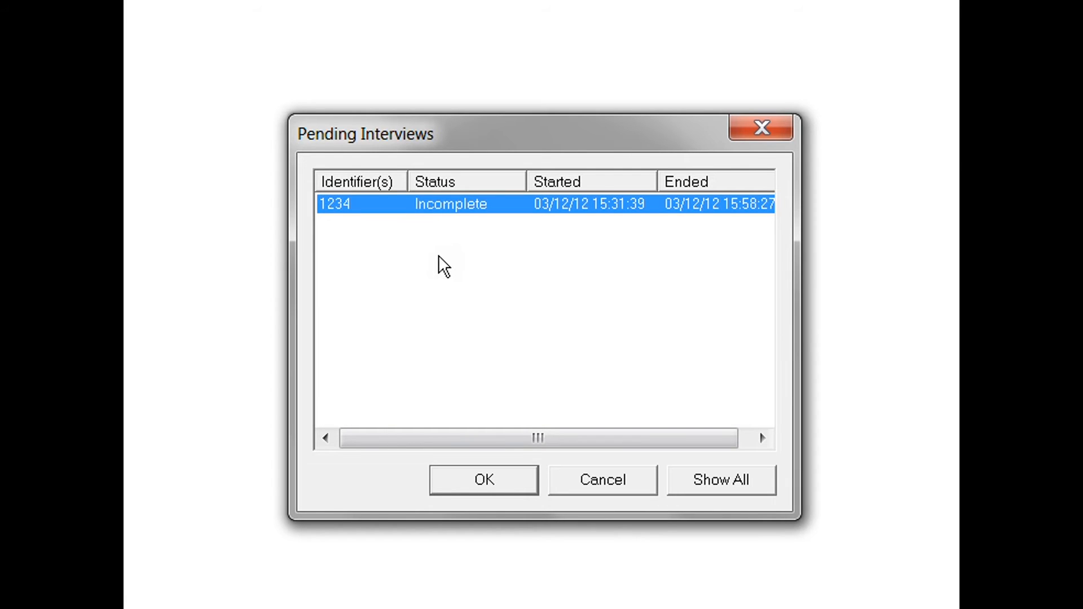
{"action": "mouse_move", "coordinate": [501, 251]}
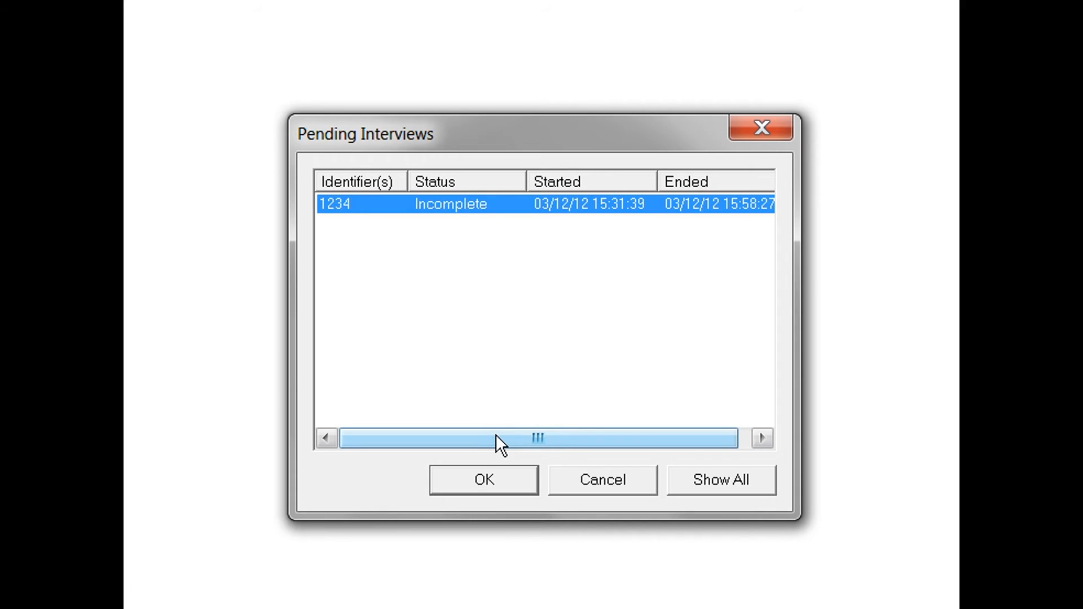
{"action": "mouse_move", "coordinate": [663, 475]}
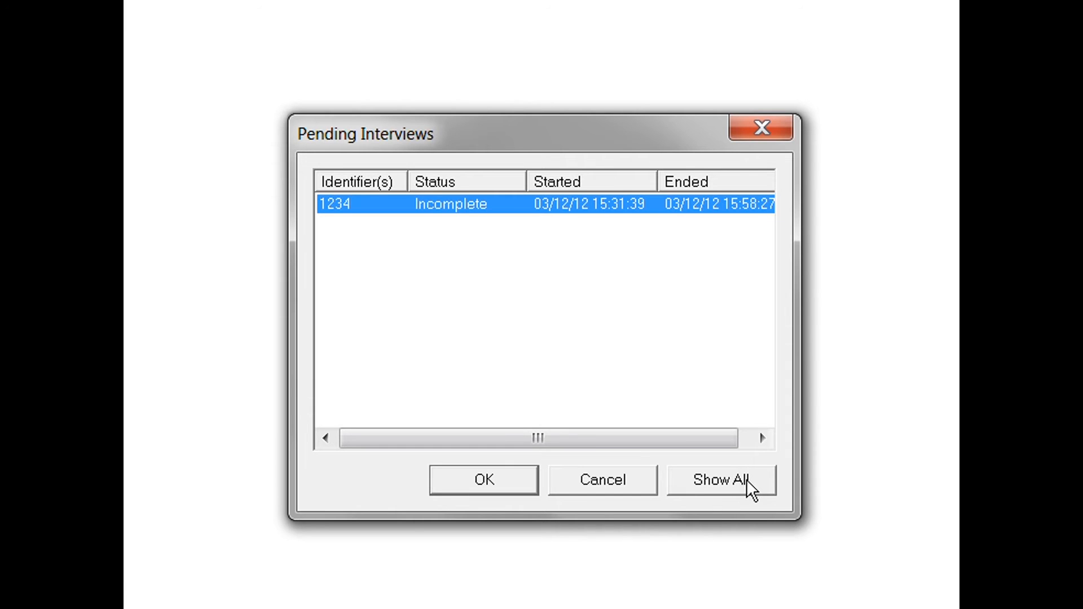
{"action": "left_click", "coordinate": [721, 480]}
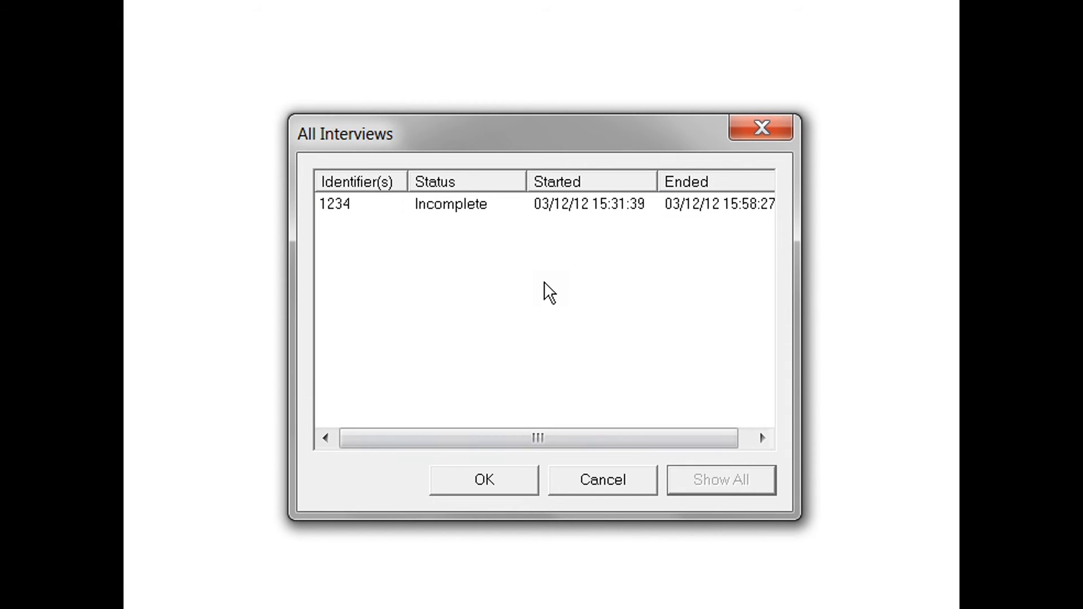
{"action": "mouse_move", "coordinate": [547, 308]}
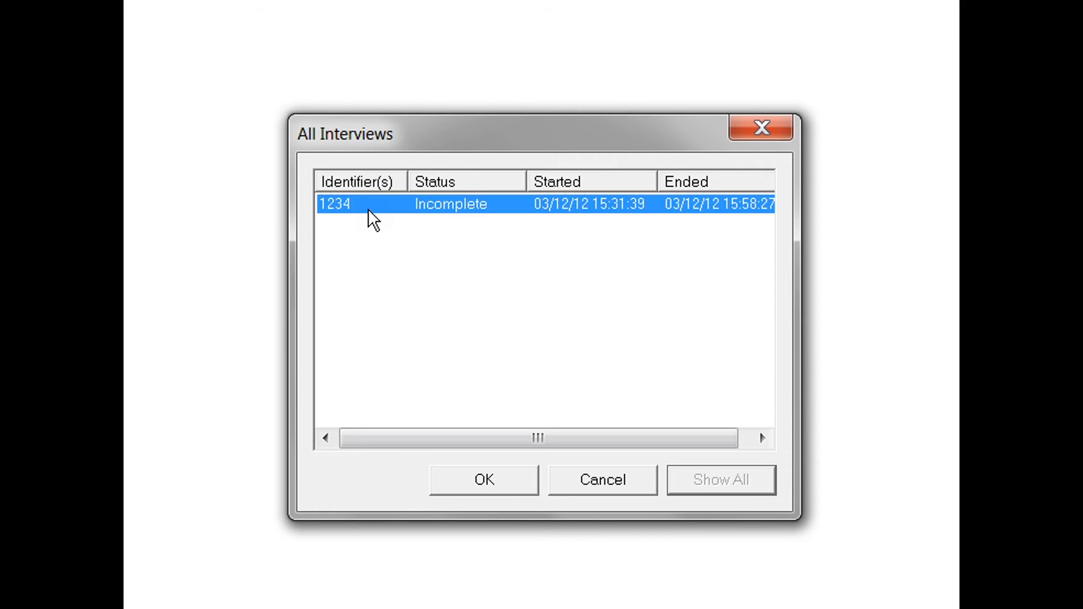
{"action": "mouse_move", "coordinate": [478, 490]}
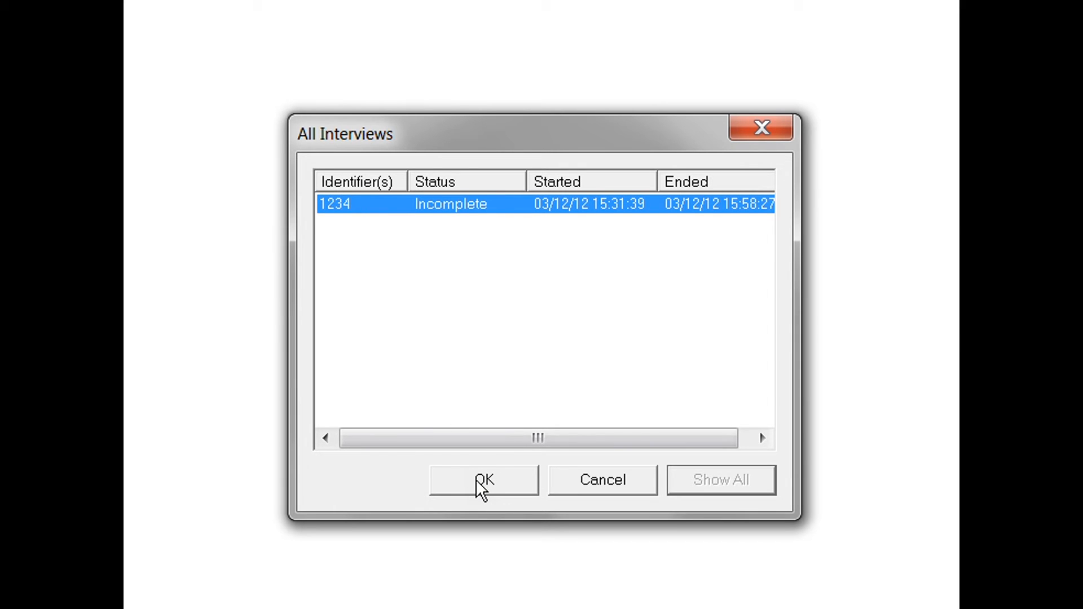
{"action": "left_click", "coordinate": [482, 479]}
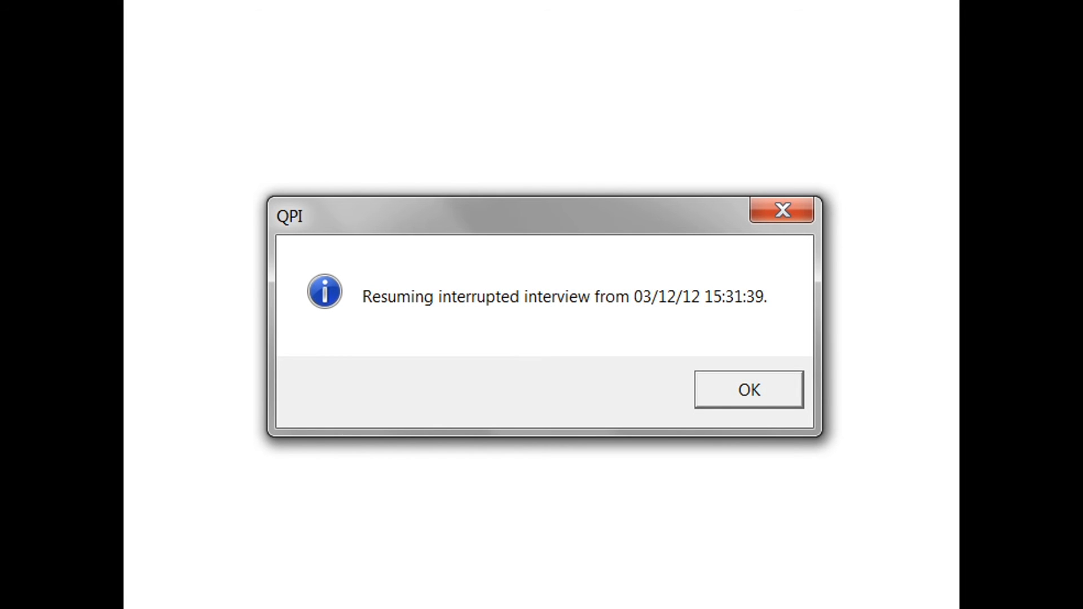
{"action": "left_click", "coordinate": [747, 389]}
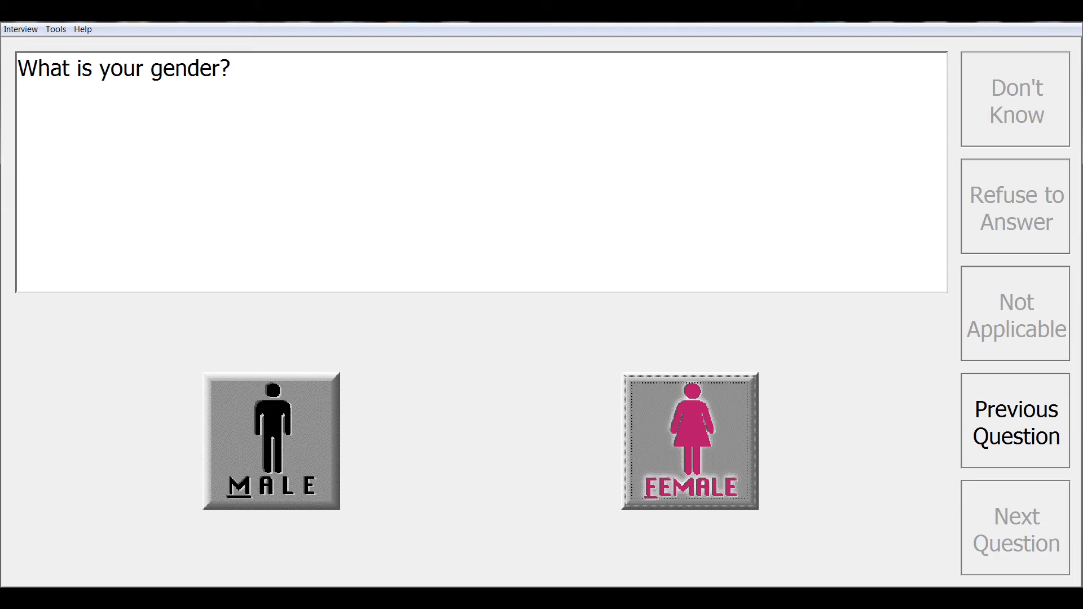
{"action": "left_click", "coordinate": [687, 442]}
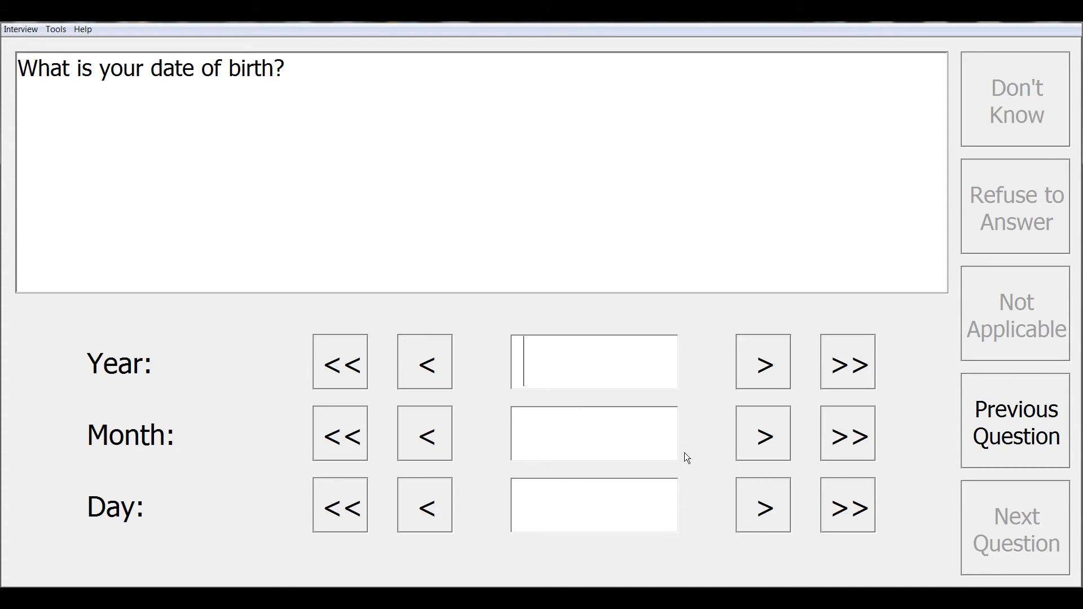
{"action": "left_click", "coordinate": [847, 433]}
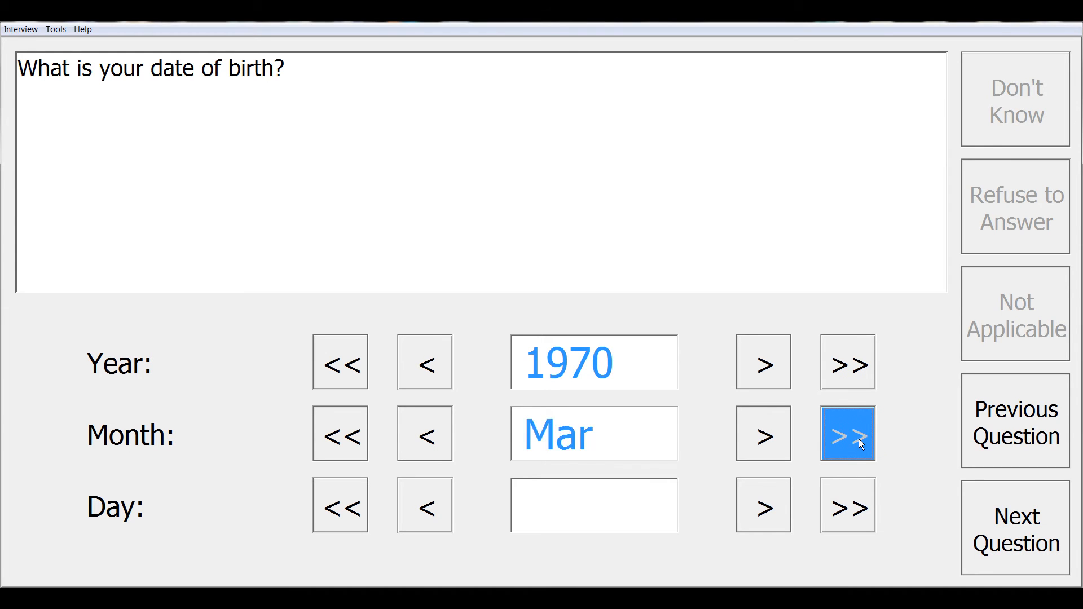
{"action": "left_click", "coordinate": [848, 433]}
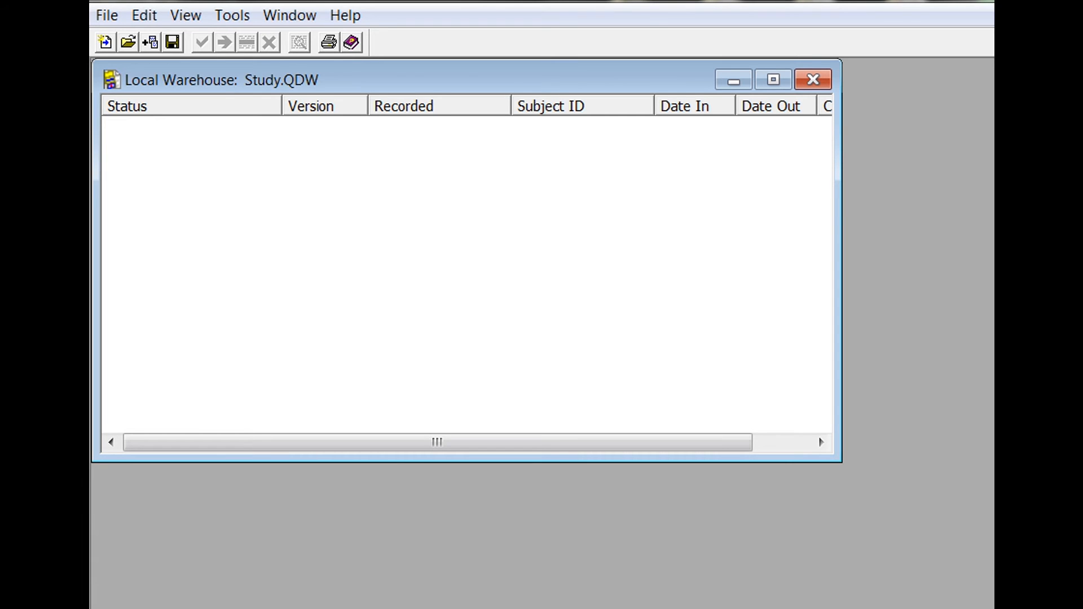
Open source data Study En CAPI.QAD, listing the Resumed Later and Duplicate (Complete) records for 1234.
{"action": "left_click", "coordinate": [106, 14]}
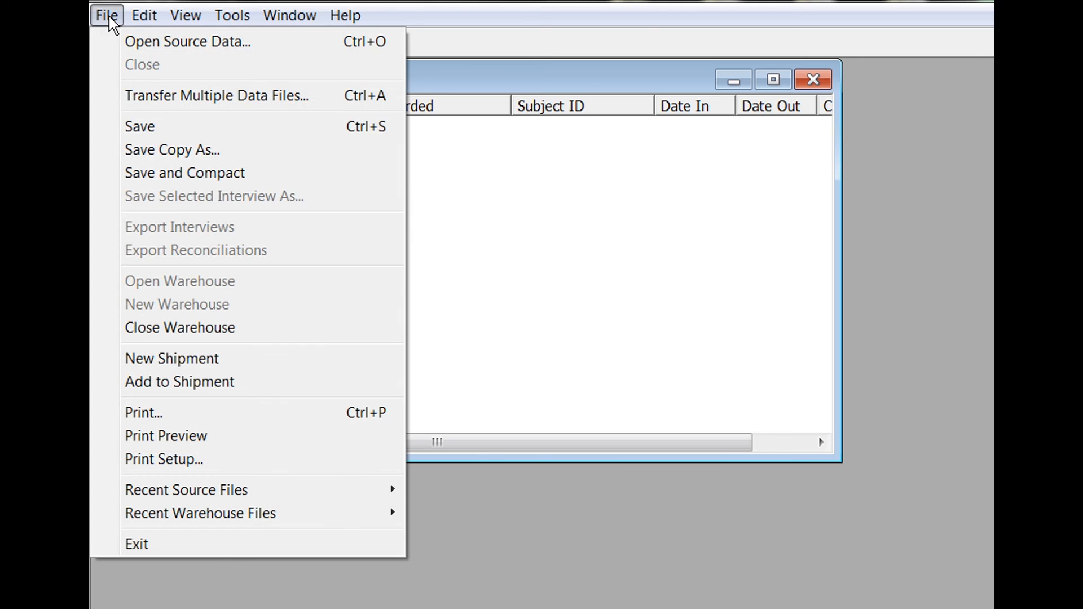
{"action": "left_click", "coordinate": [187, 41]}
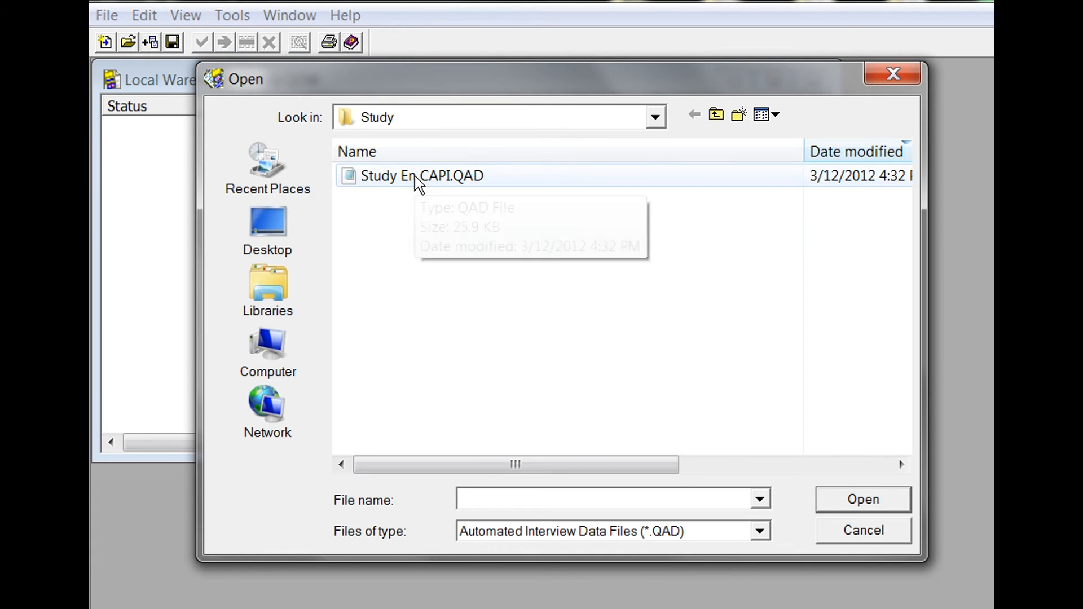
{"action": "left_click", "coordinate": [421, 176]}
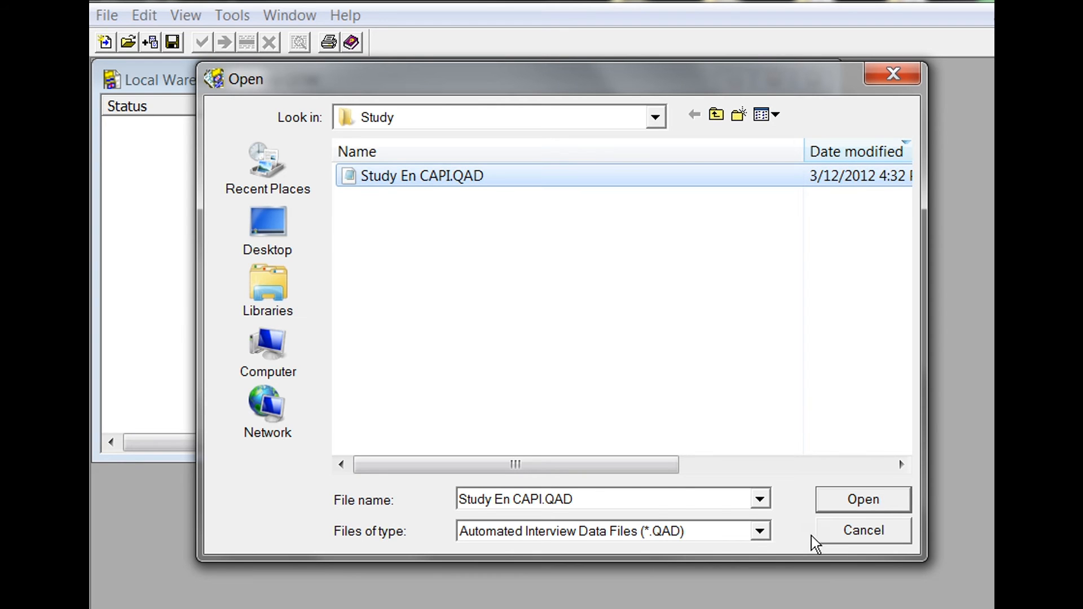
{"action": "left_click", "coordinate": [862, 499]}
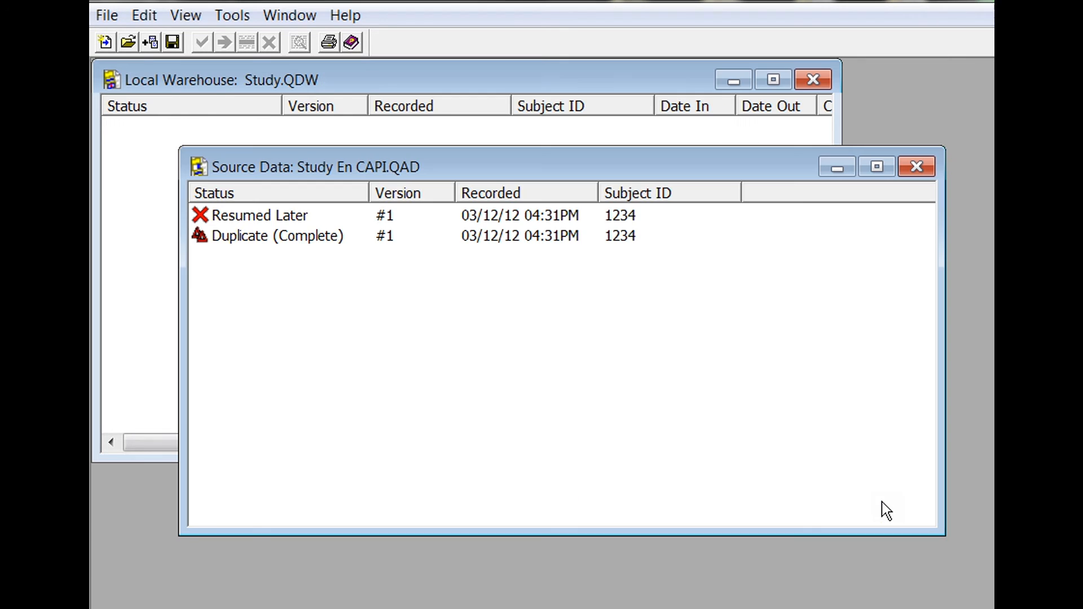
{"action": "mouse_move", "coordinate": [247, 322]}
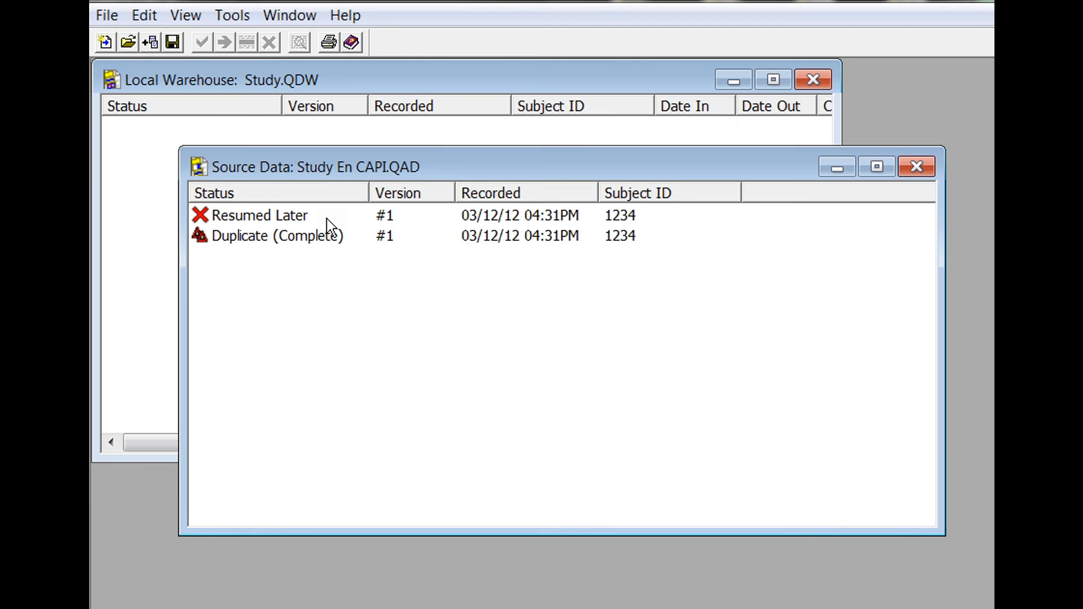
{"action": "mouse_move", "coordinate": [337, 250]}
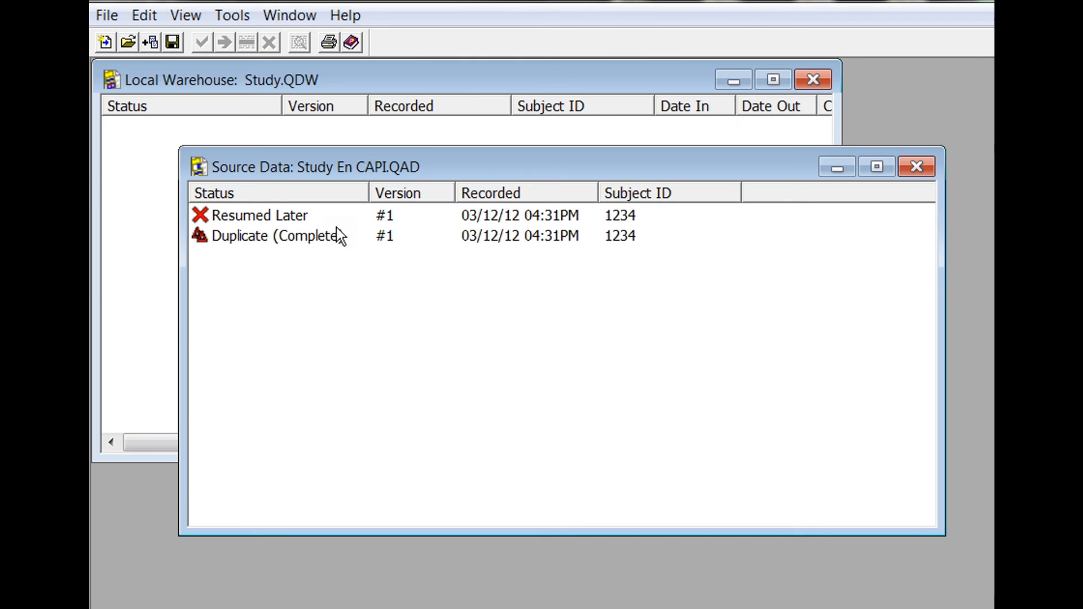
{"action": "mouse_move", "coordinate": [300, 224]}
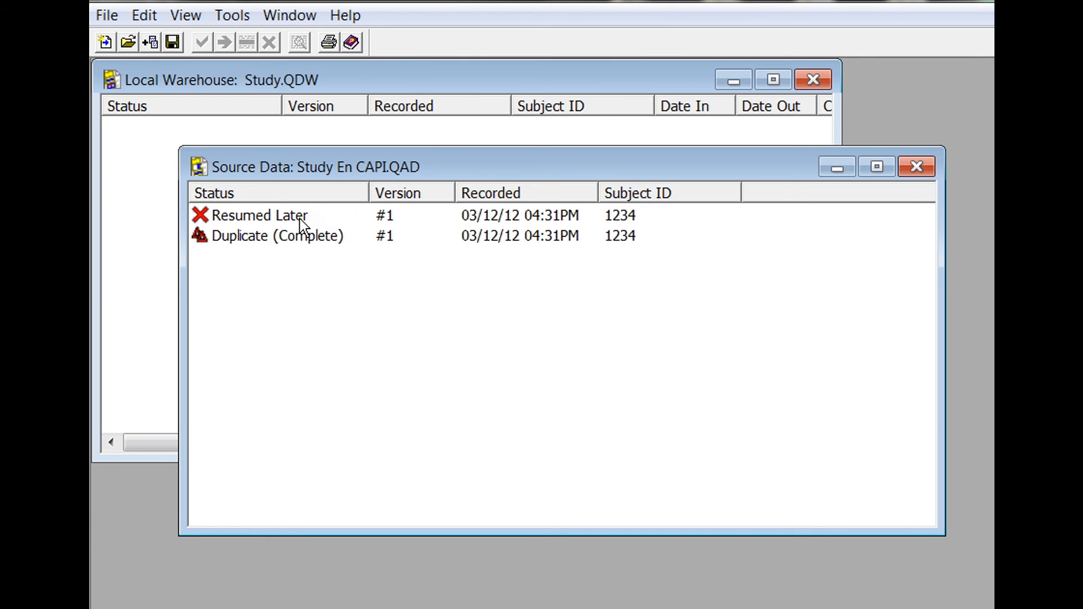
Open the interview copy's details and view its recorded variable values.
{"action": "double_click", "coordinate": [260, 214]}
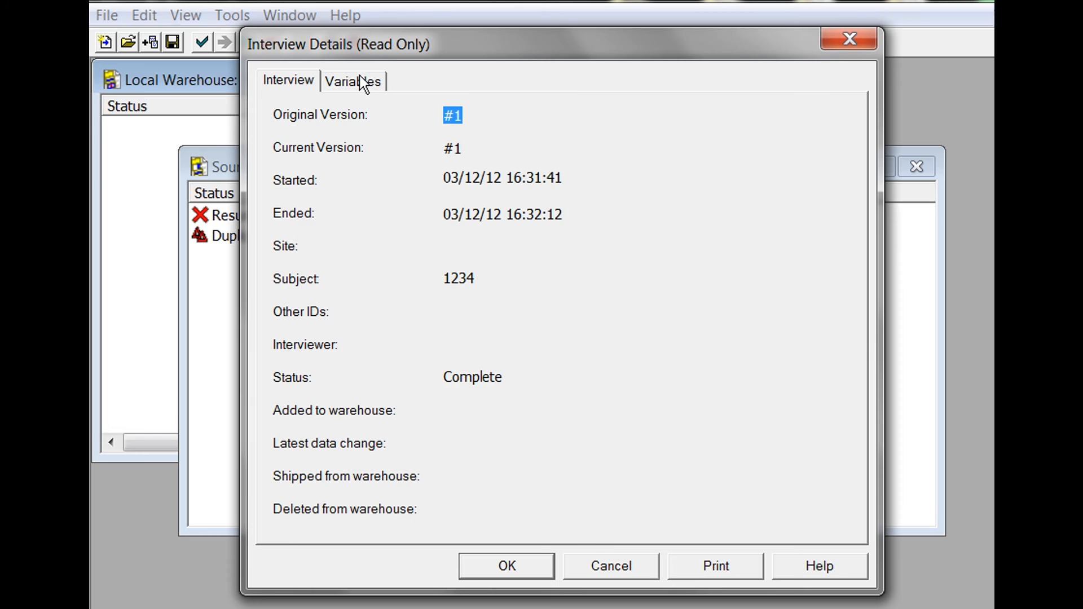
{"action": "left_click", "coordinate": [352, 80]}
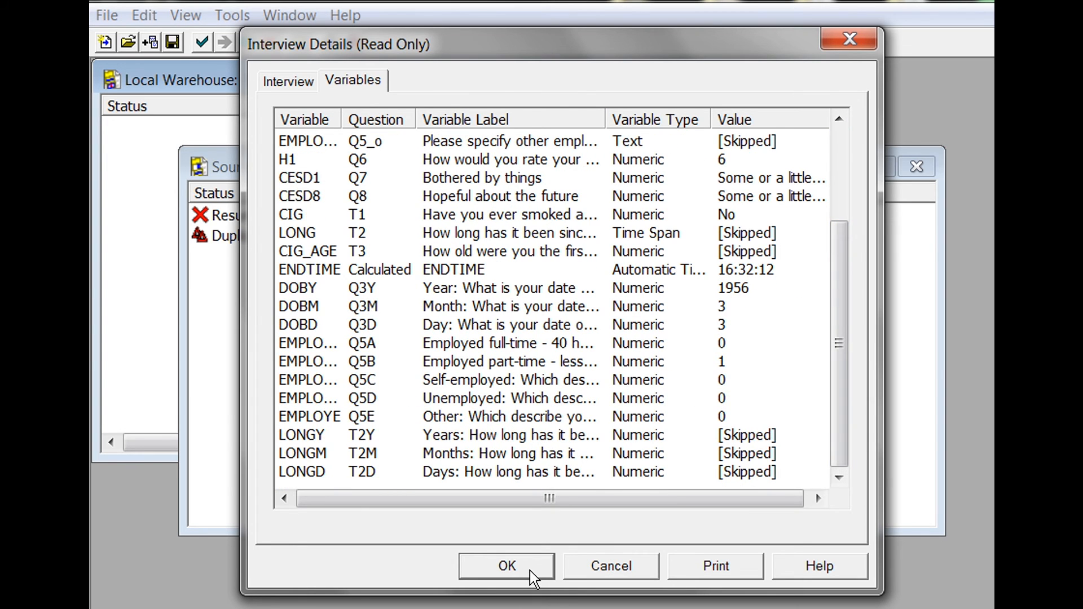
Close the interview details and bring the Study.QDW local warehouse list to the front.
{"action": "left_click", "coordinate": [506, 565]}
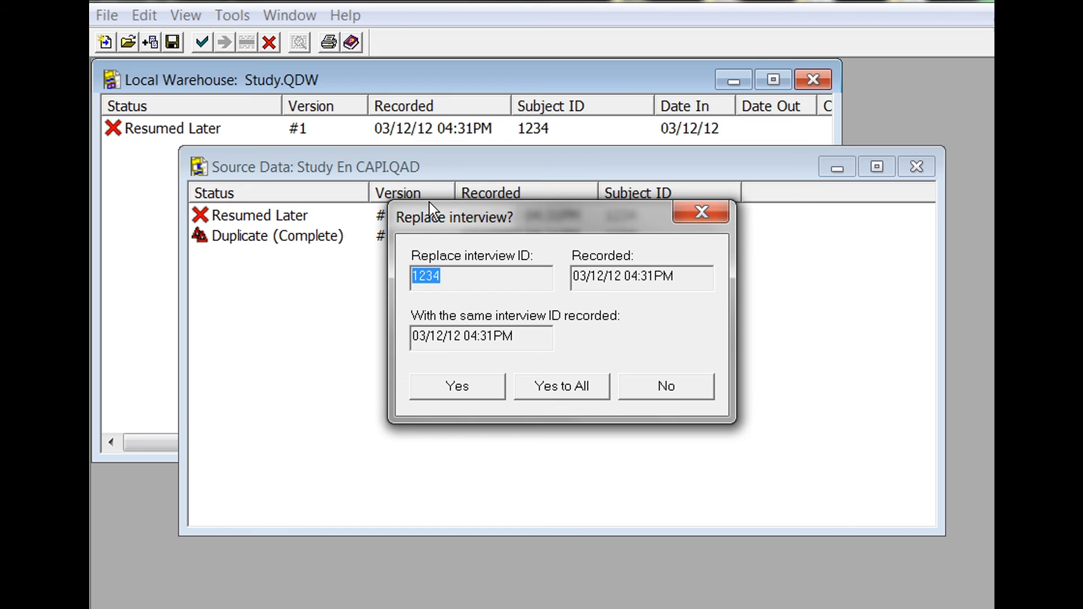
{"action": "mouse_move", "coordinate": [644, 410]}
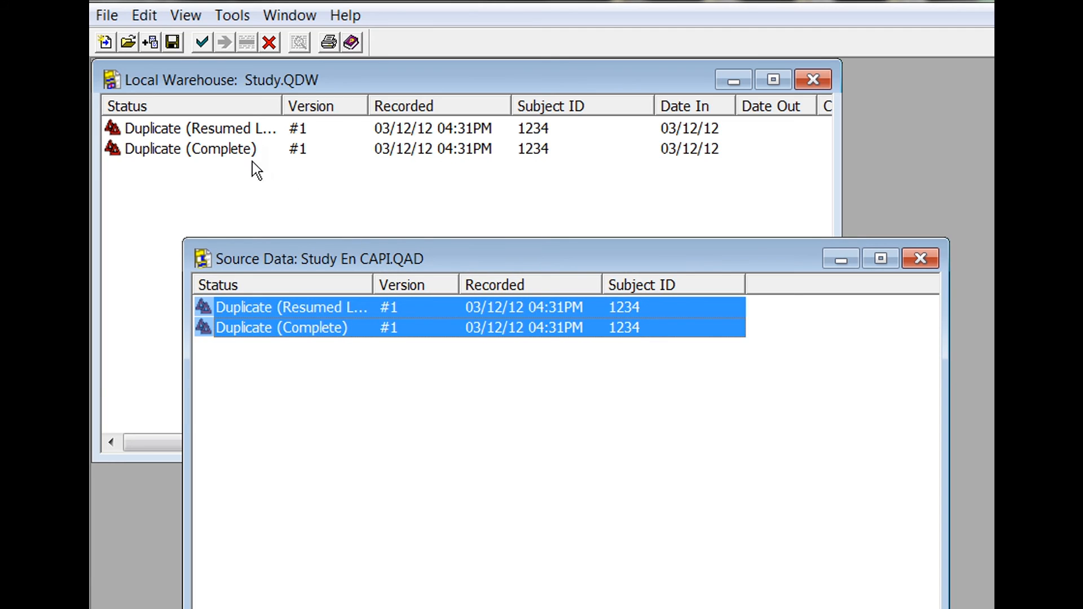
{"action": "left_click", "coordinate": [189, 148]}
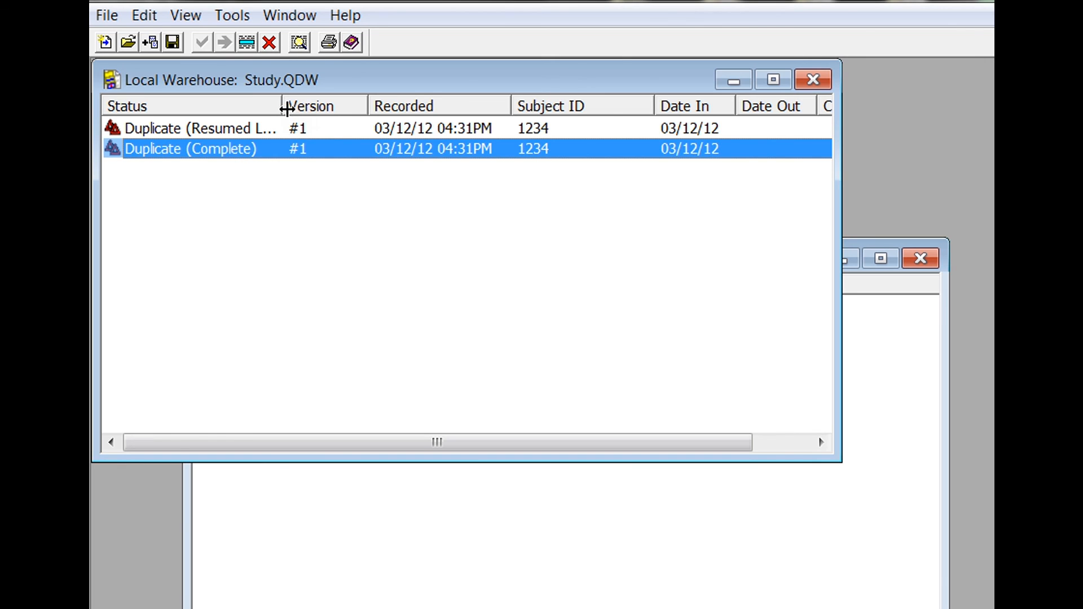
Delete the Duplicate (Resumed Later) copy of 1234 with initials 'as' and reason 'Incomplete - Duplicate'.
{"action": "left_click", "coordinate": [201, 129]}
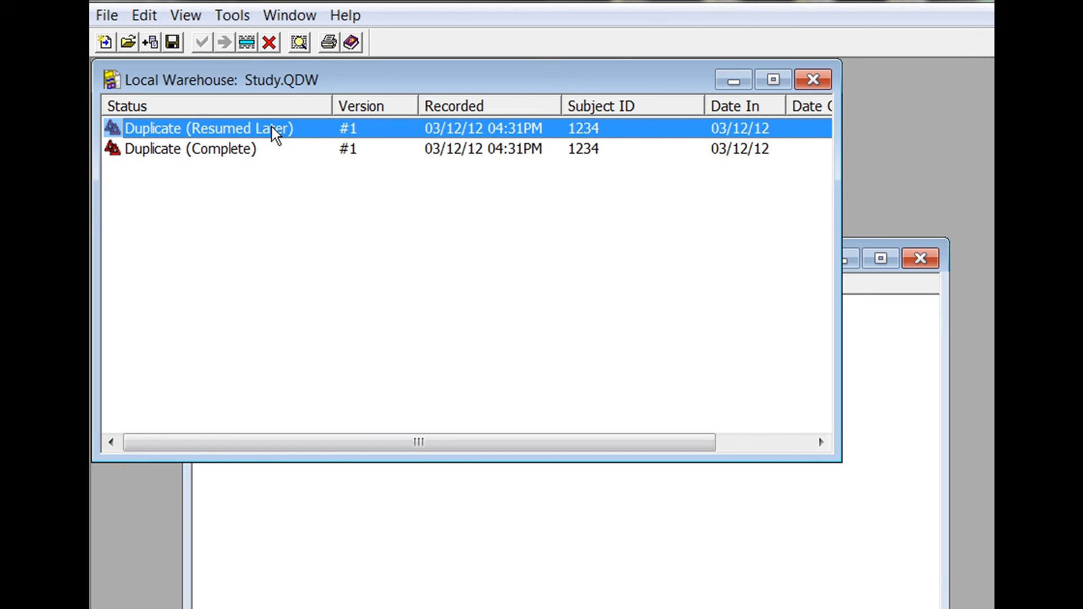
{"action": "mouse_move", "coordinate": [269, 42]}
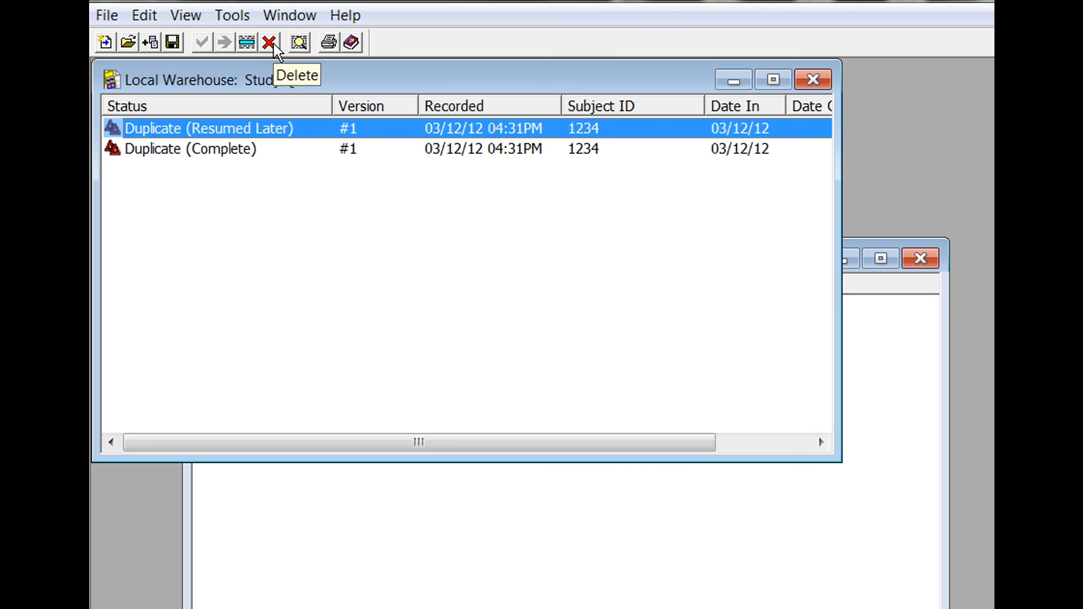
{"action": "left_click", "coordinate": [270, 42]}
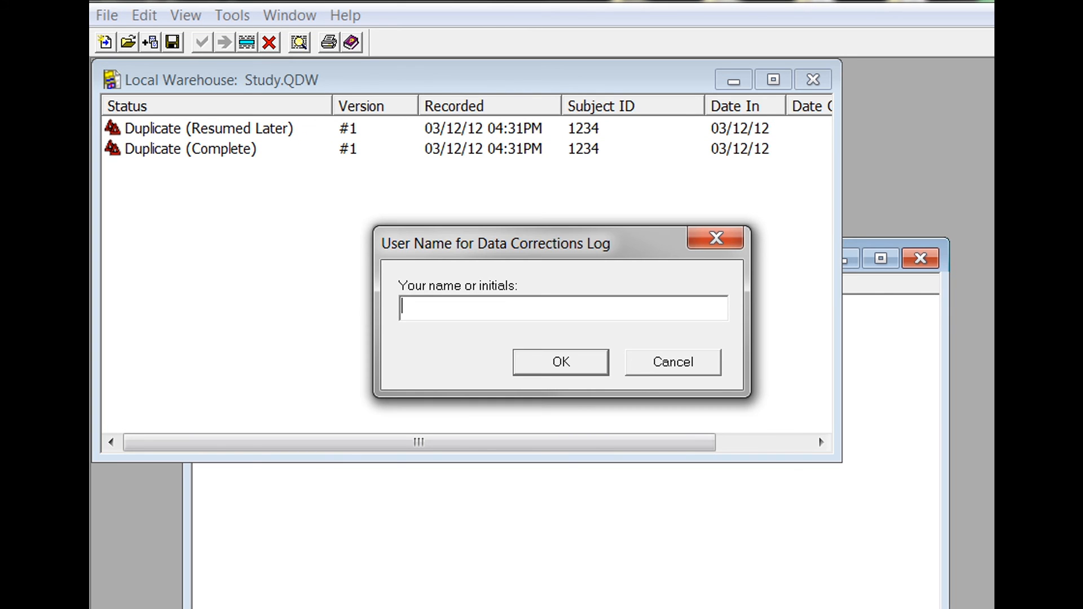
{"action": "mouse_move", "coordinate": [462, 346]}
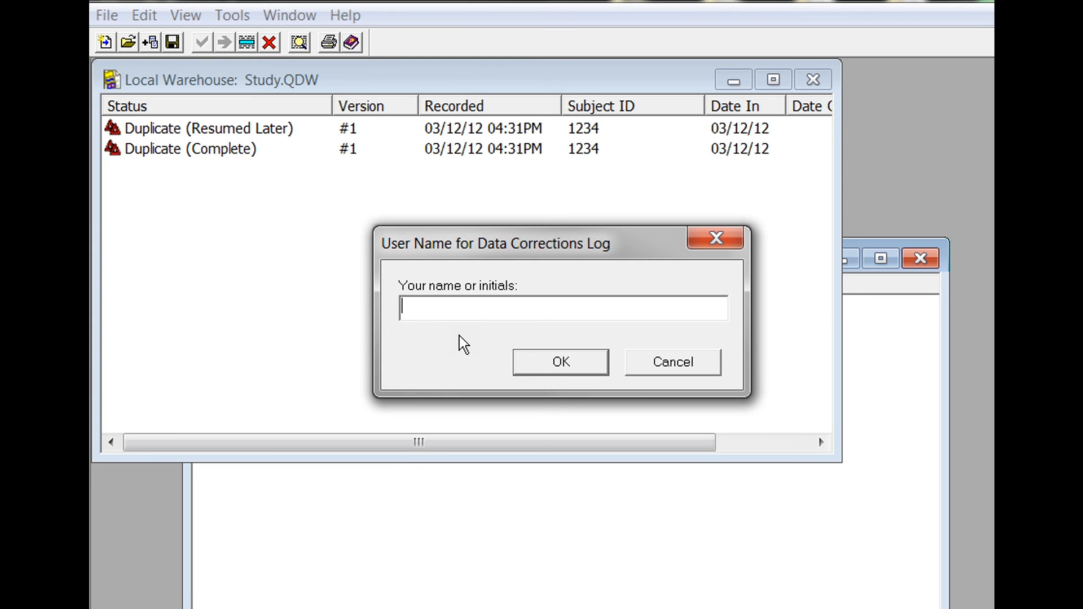
{"action": "type", "text": "as"}
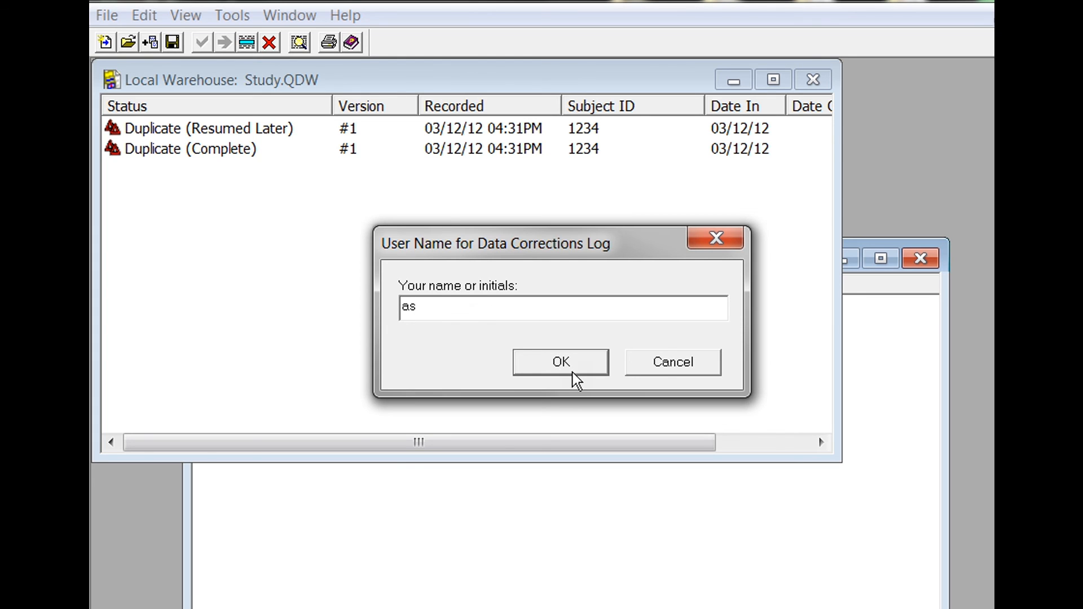
{"action": "left_click", "coordinate": [560, 361]}
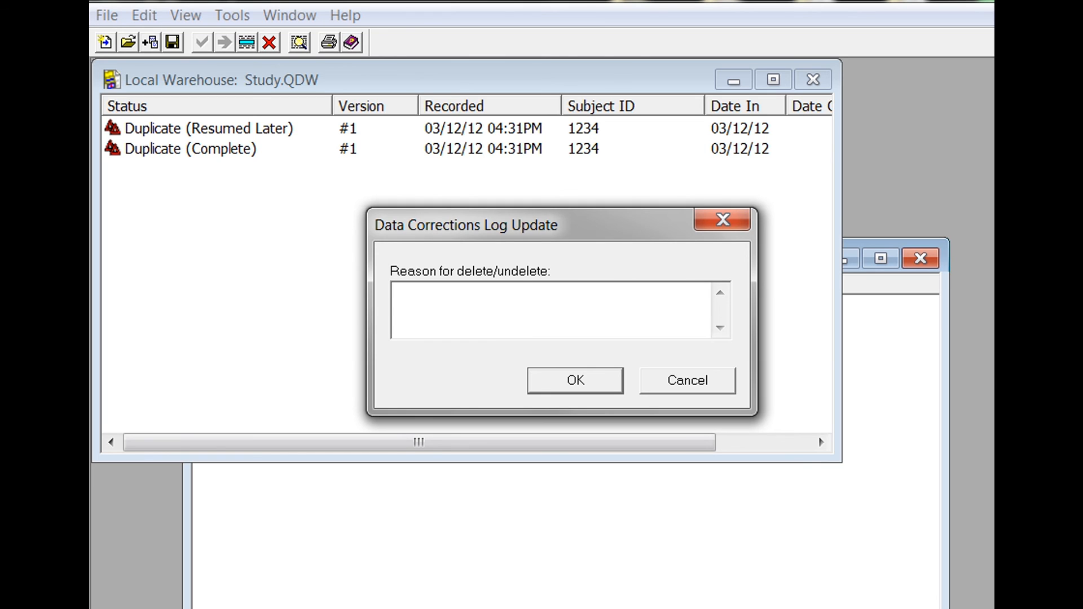
{"action": "type", "text": "Incomplete - Duplicate"}
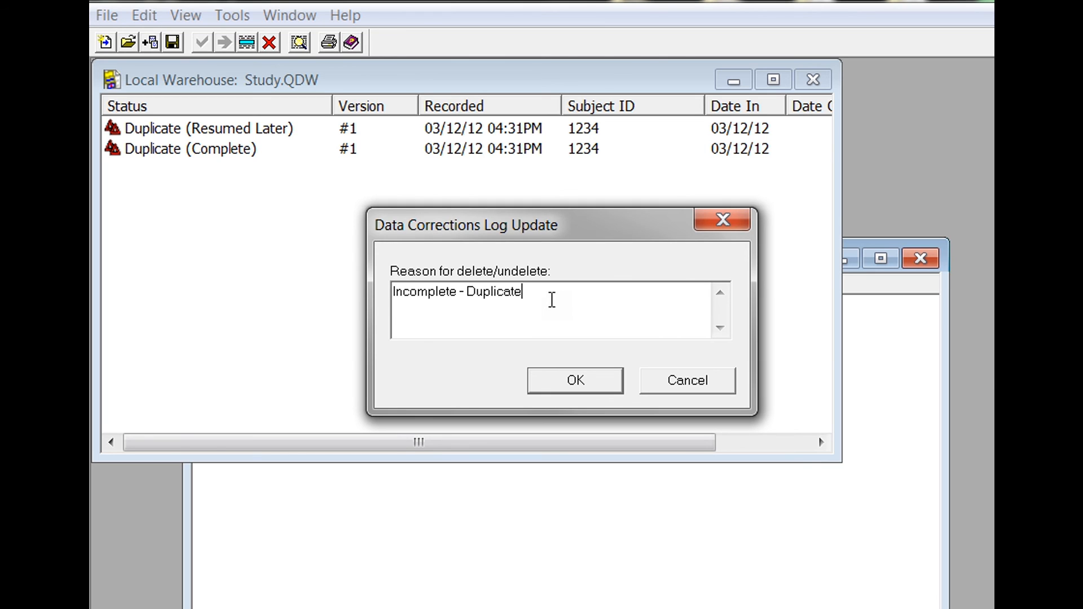
{"action": "mouse_move", "coordinate": [566, 394]}
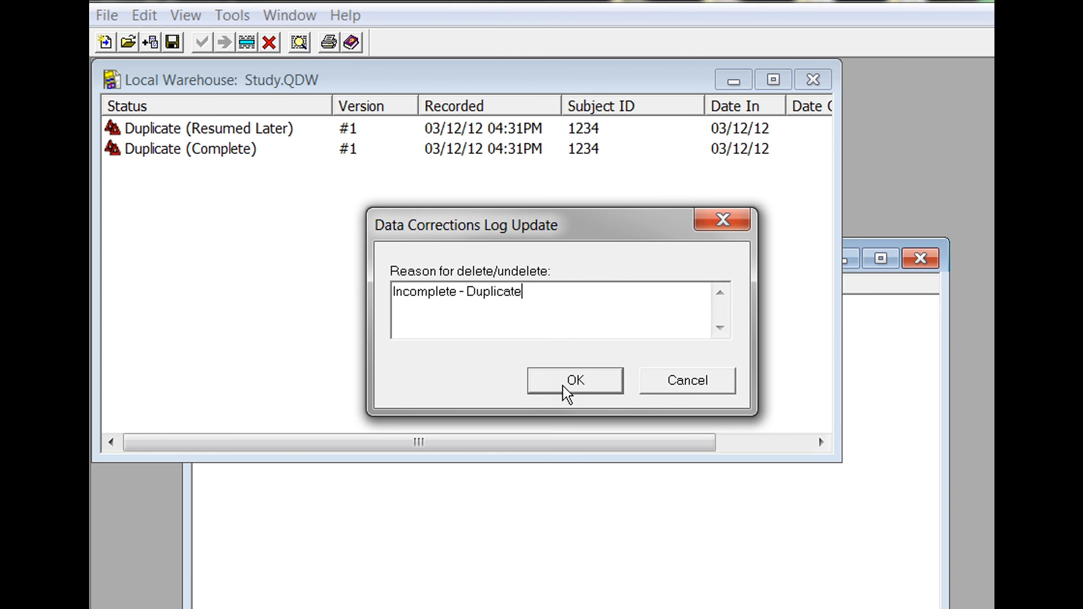
{"action": "left_click", "coordinate": [575, 381]}
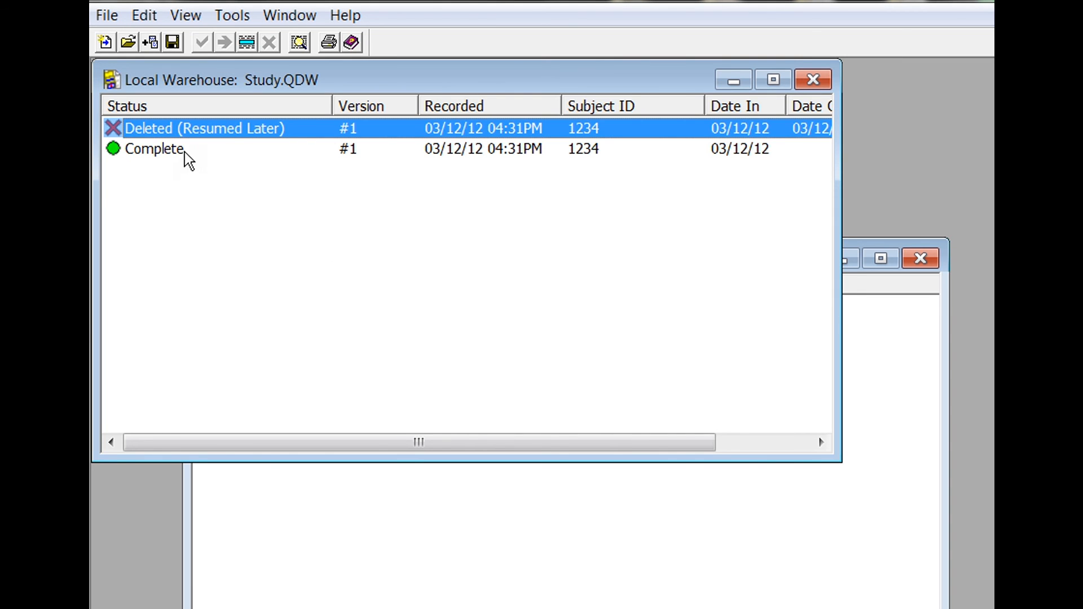
{"action": "mouse_move", "coordinate": [261, 218]}
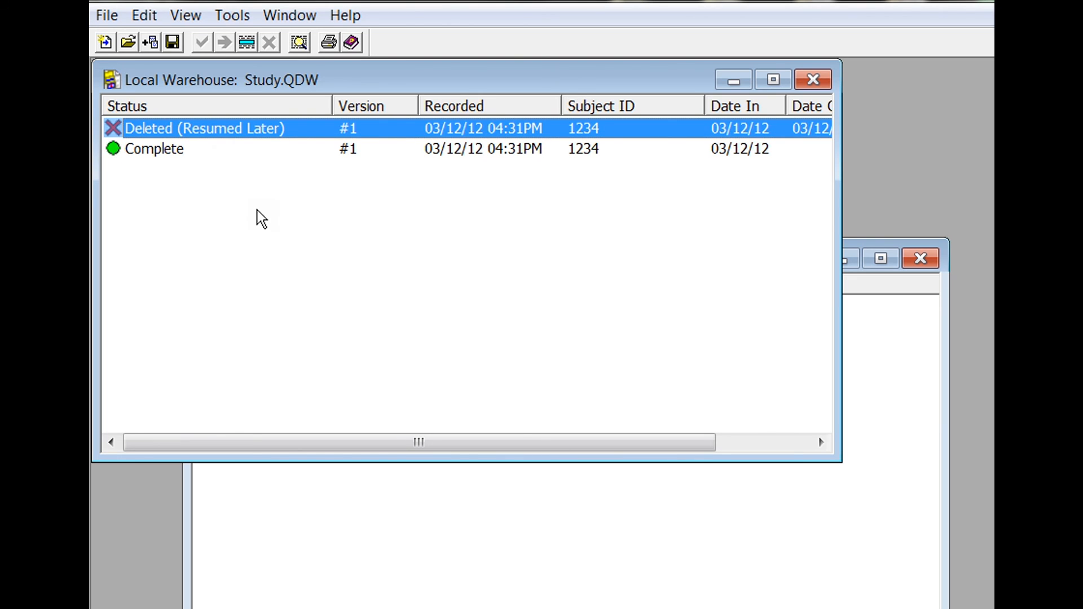
{"action": "mouse_move", "coordinate": [260, 150]}
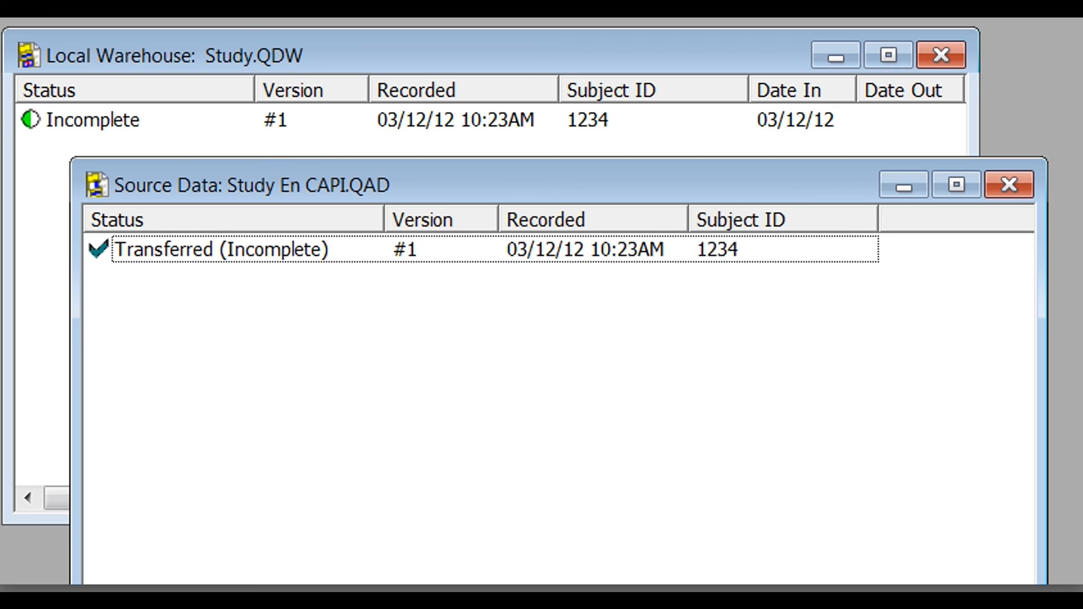
{"action": "mouse_move", "coordinate": [189, 193]}
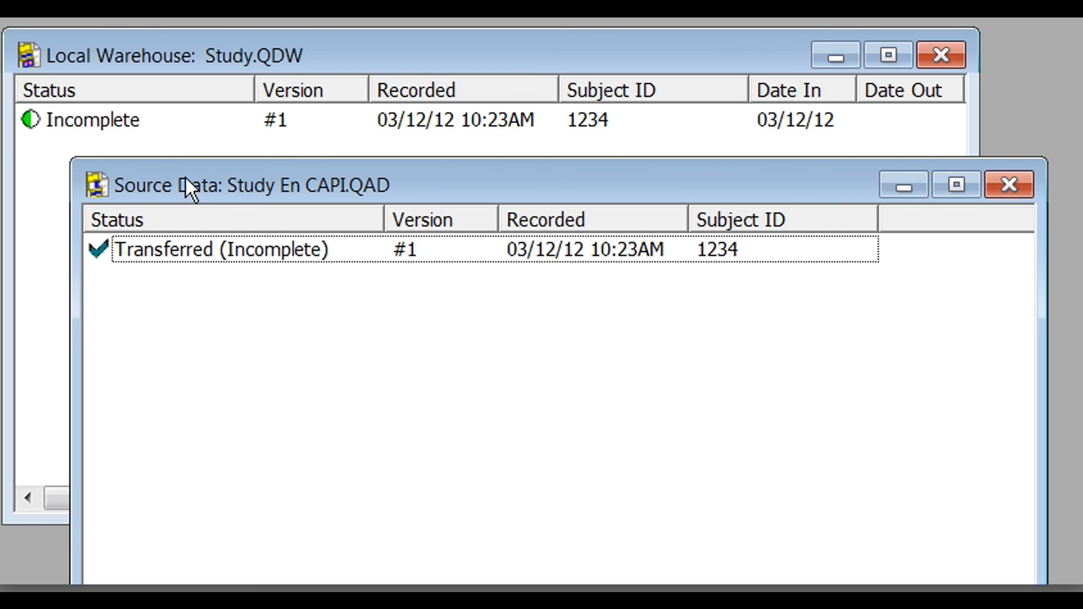
{"action": "mouse_move", "coordinate": [169, 134]}
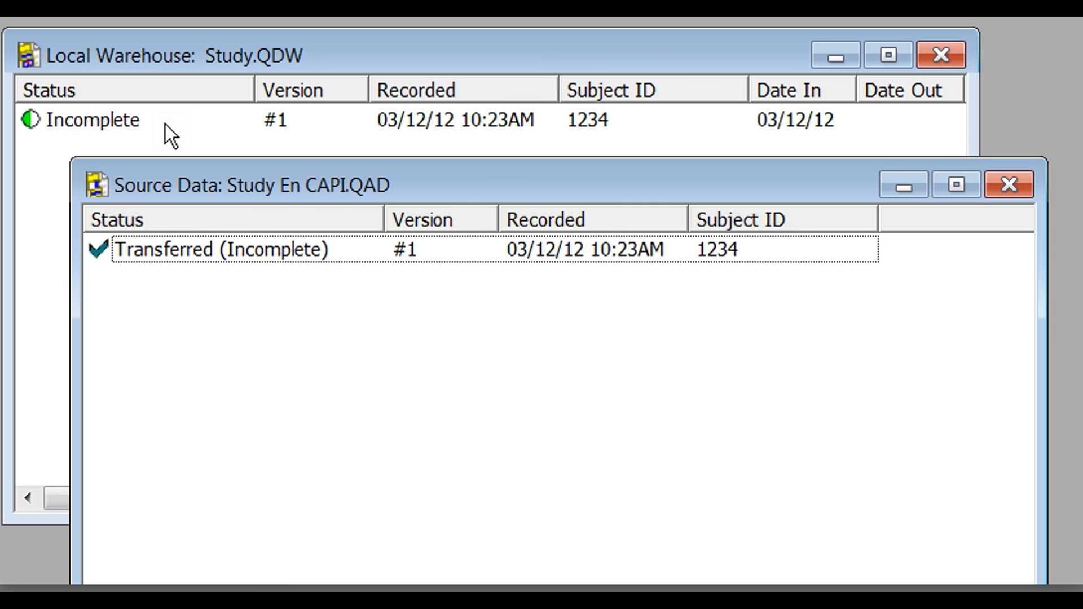